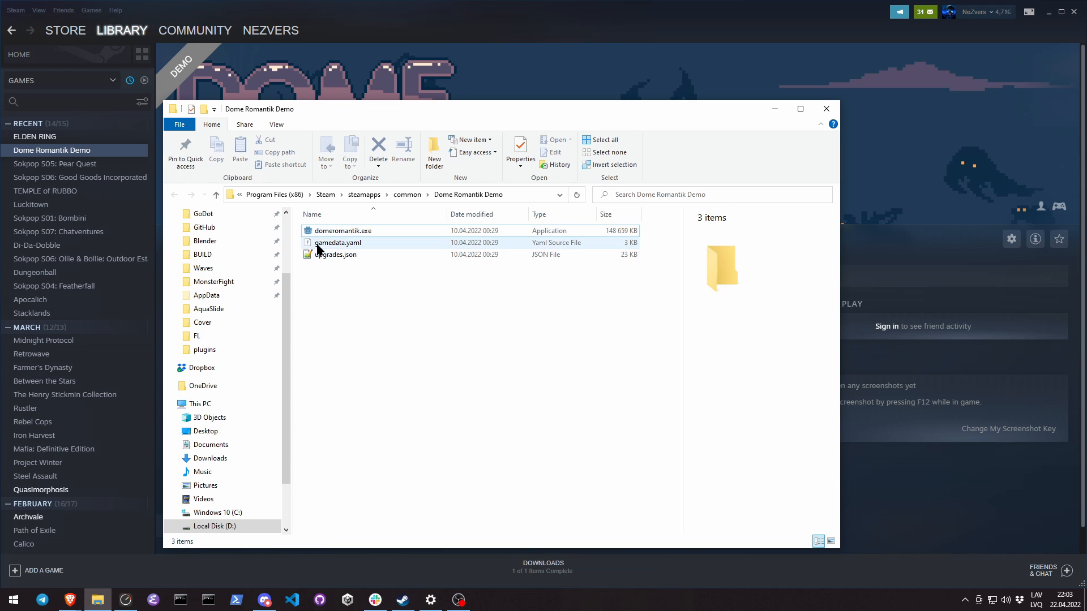
# - Switch from the title card to the Godot editor with the new project open
pyautogui.click(344, 231)
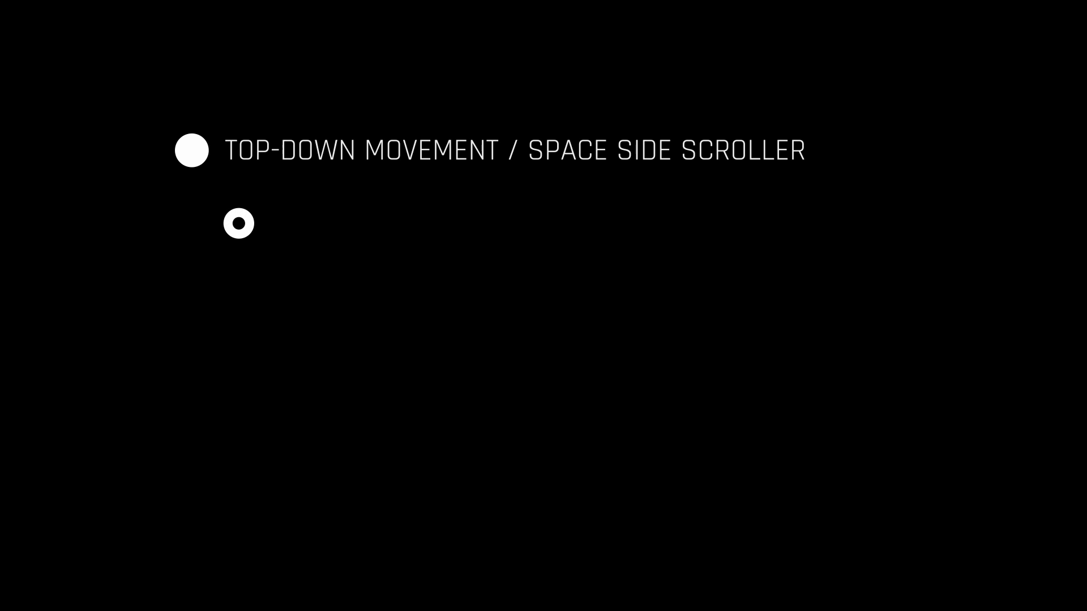
pyautogui.click(57, 26)
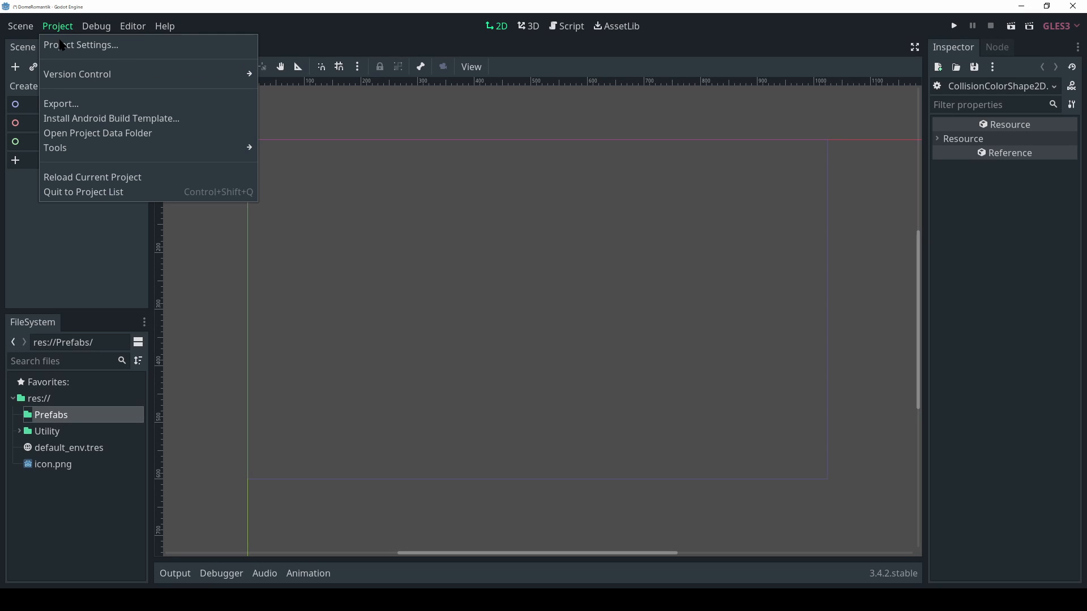
# - Set the window size to 480×270 with a 1280×720 test size in Project Settings
pyautogui.click(81, 45)
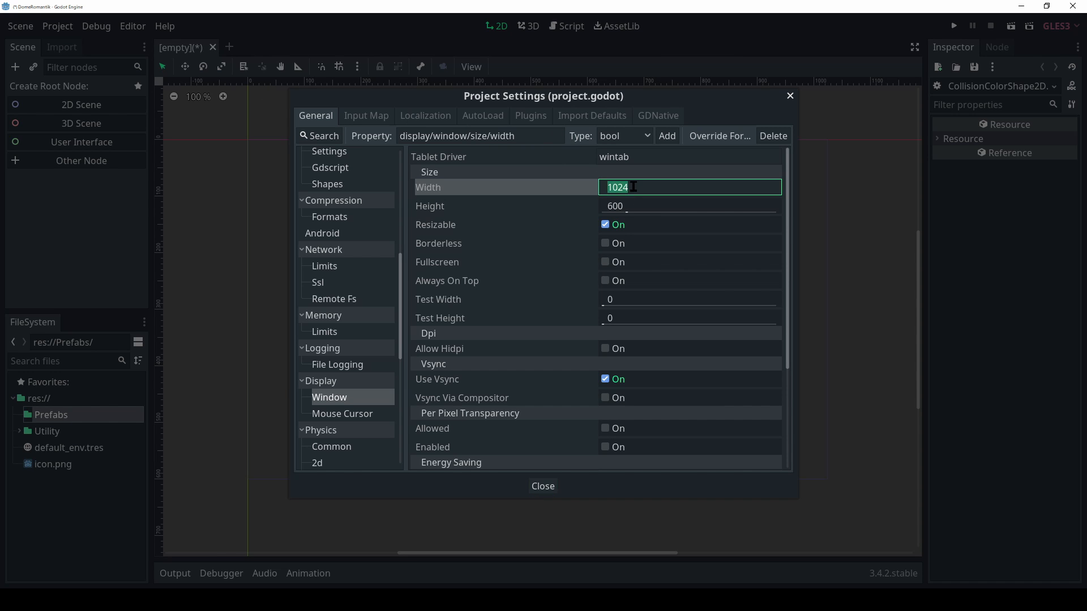
pyautogui.write('480')
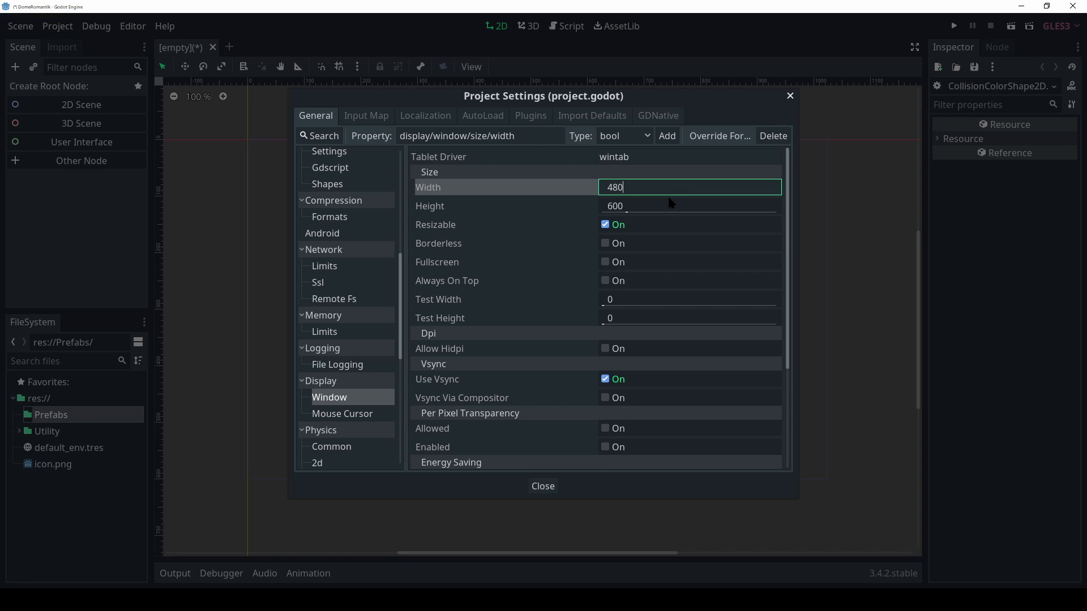
pyautogui.click(690, 205)
pyautogui.write('270')
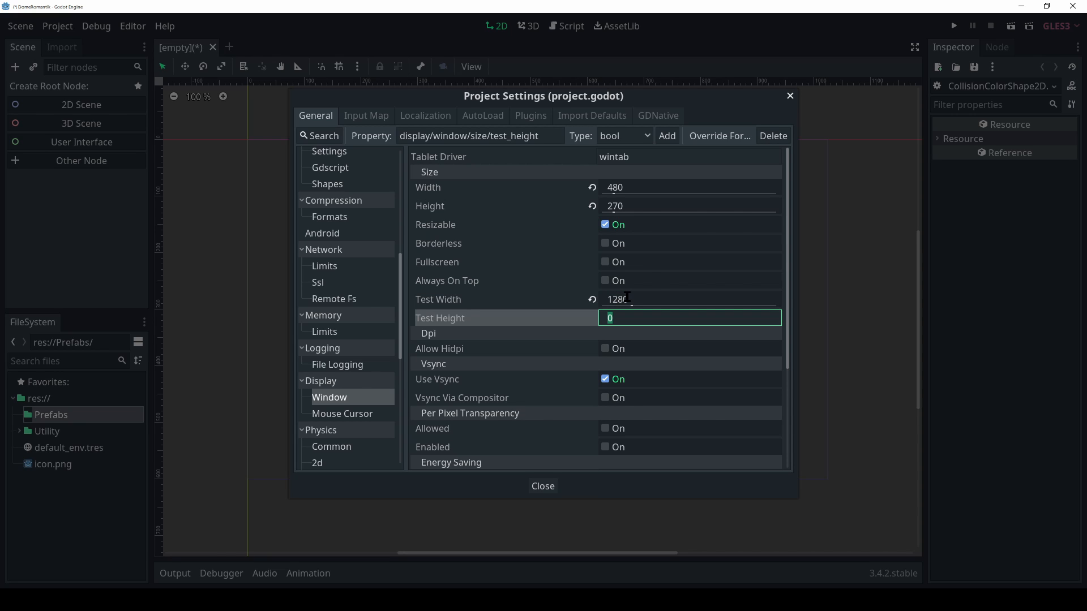
pyautogui.write('72')
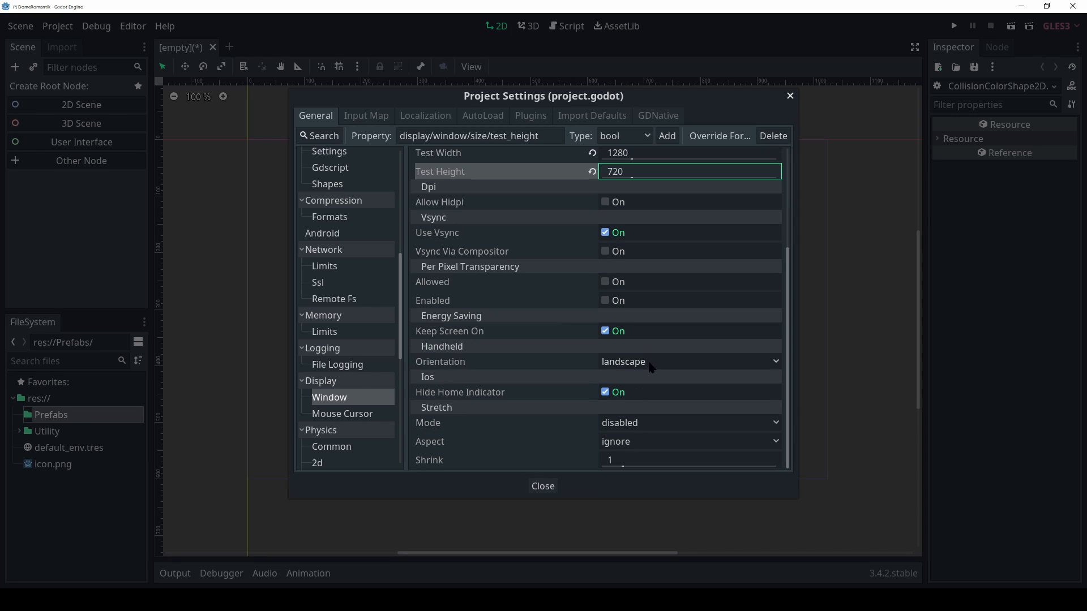
# - Set stretch mode to 2d with keep_height aspect and confirm the settings
pyautogui.click(689, 423)
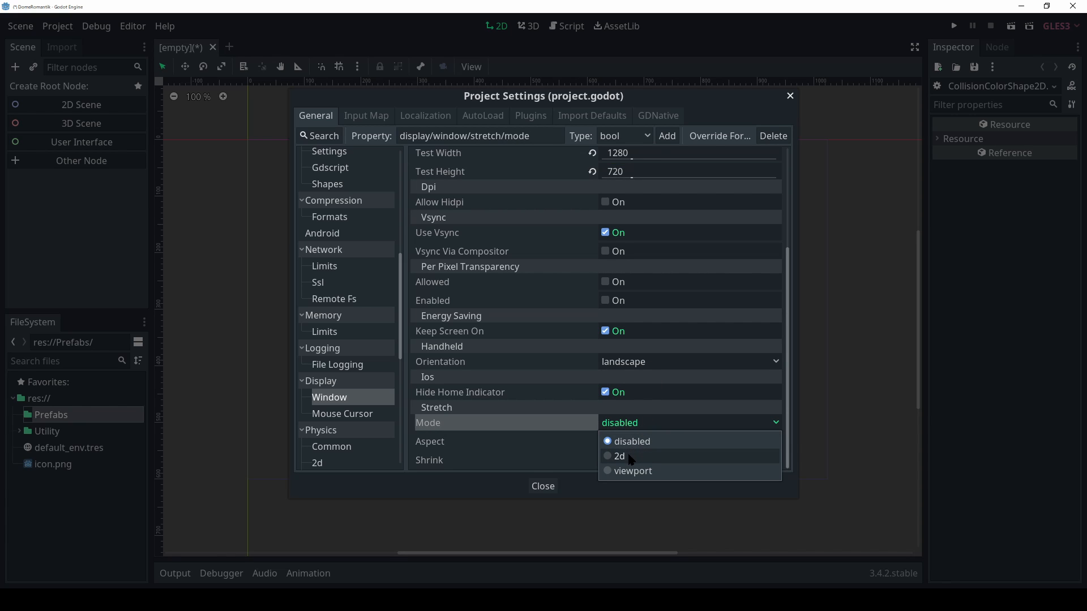
pyautogui.click(619, 455)
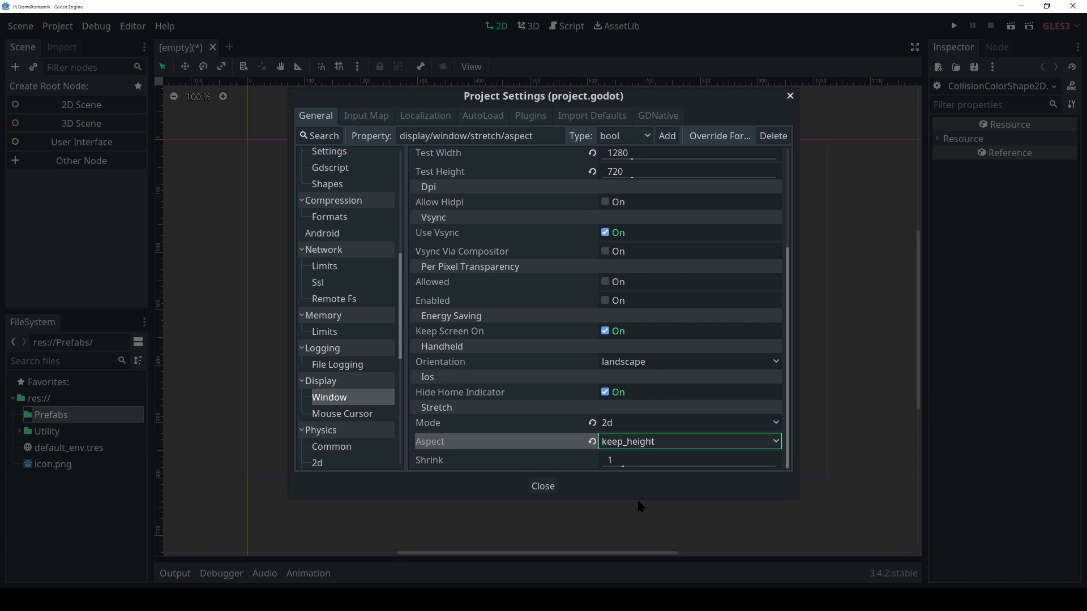
pyautogui.click(367, 115)
pyautogui.write('inter')
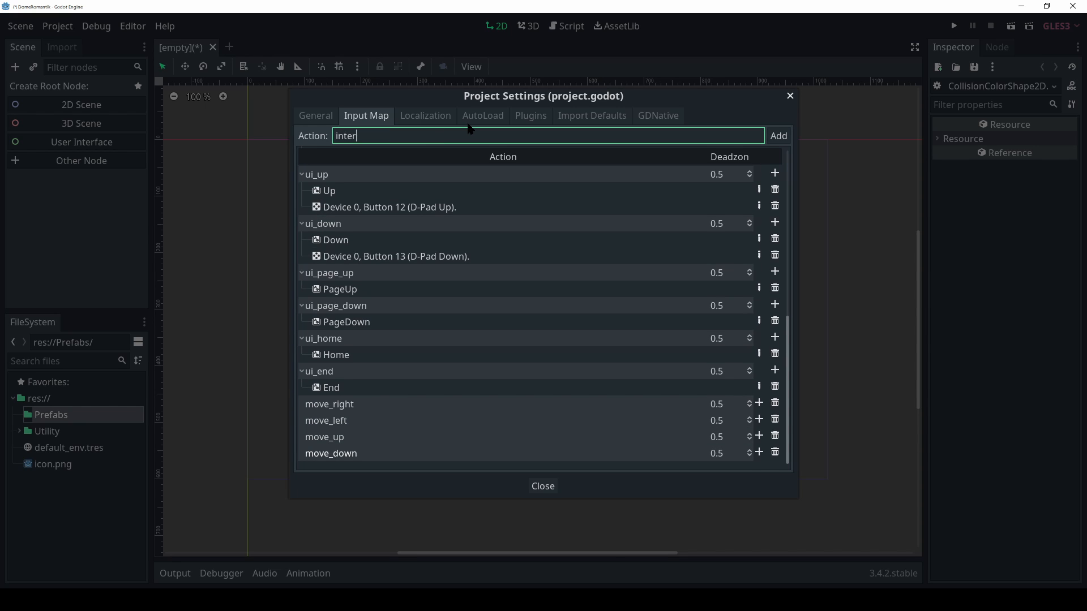
# - Add an interact action to the Input Map and bind a physical key to it
pyautogui.click(759, 452)
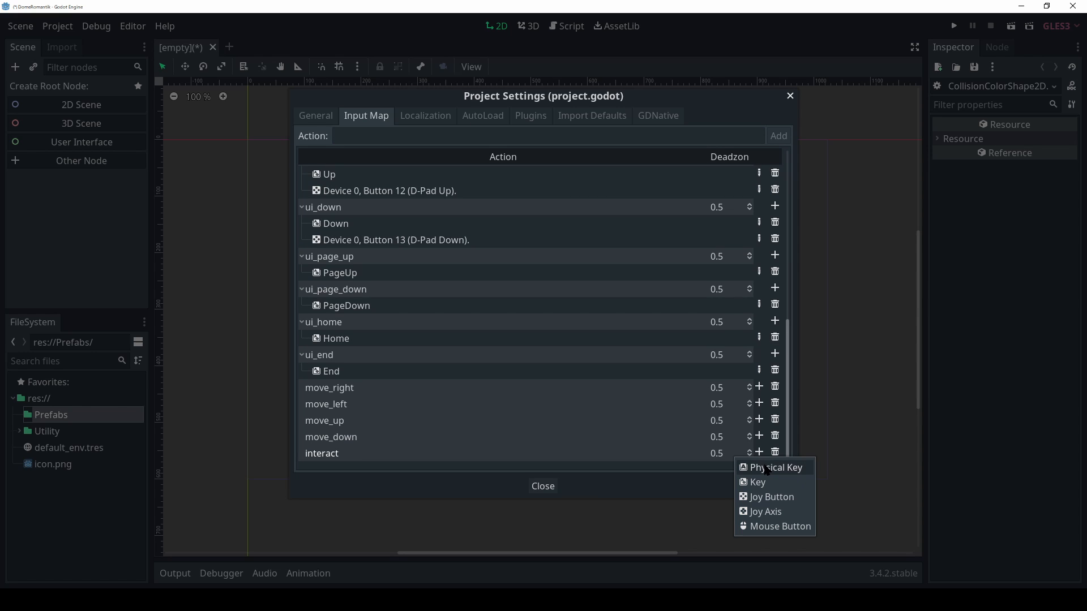
pyautogui.click(776, 467)
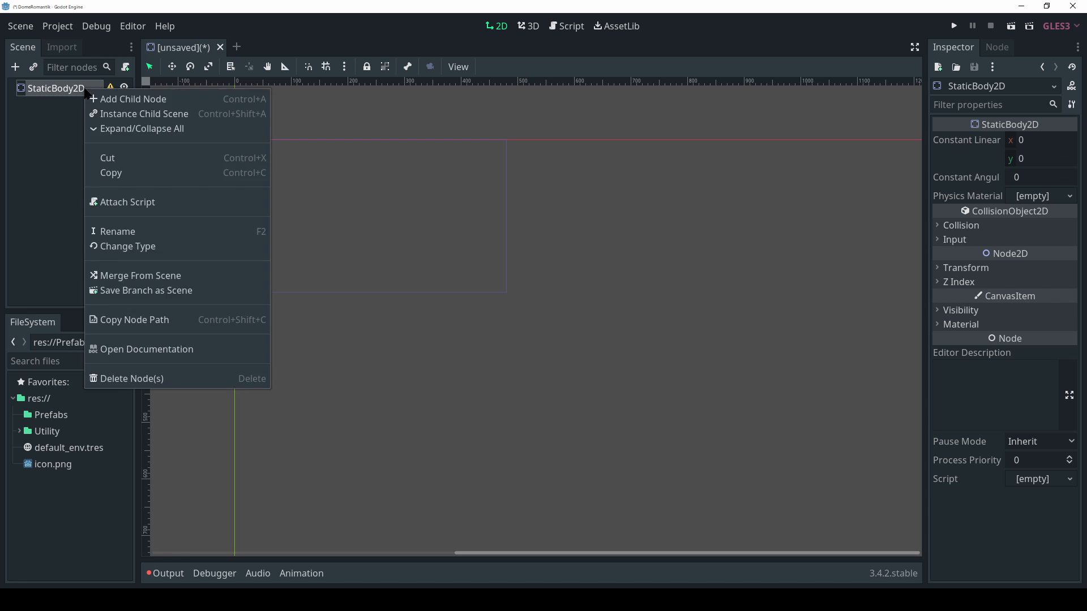
# - Add a CollisionShape2D child to the StaticBody2D and save the scene as Wall
pyautogui.click(134, 100)
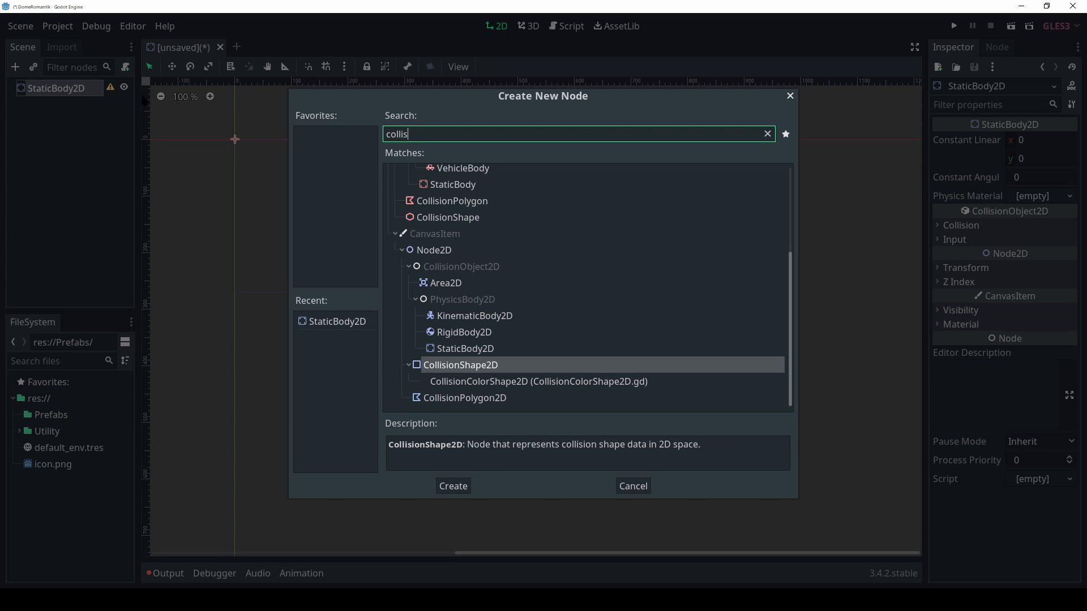
pyautogui.click(453, 486)
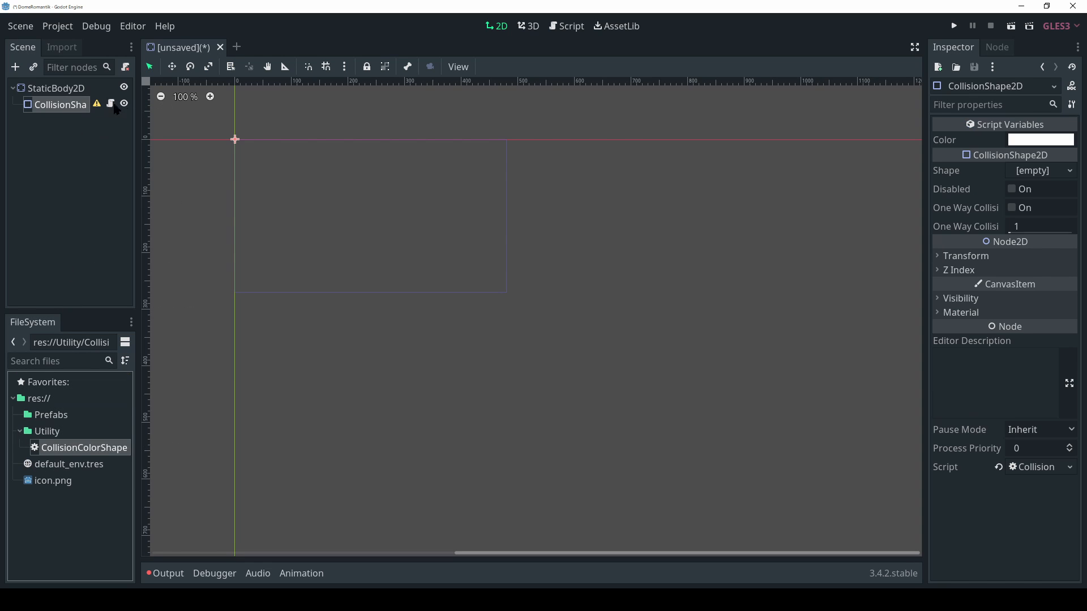
pyautogui.click(1062, 170)
pyautogui.write('dampe')
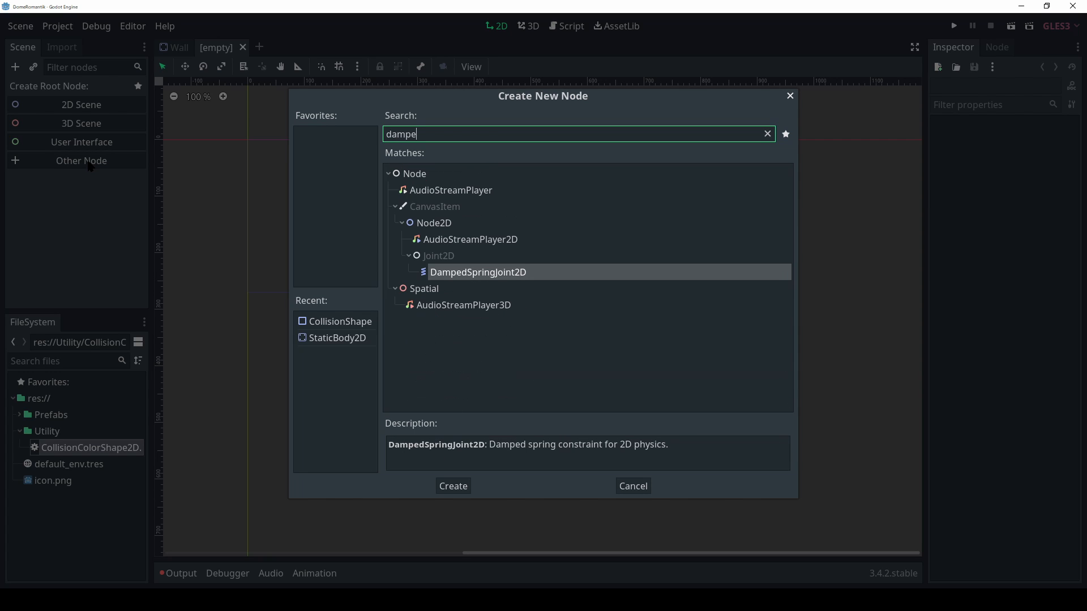
# - Create a DampedSpringJoint2D root named Spring with length 1 and save Spring.tscn in Prefabs
pyautogui.click(453, 486)
pyautogui.write('Sprin')
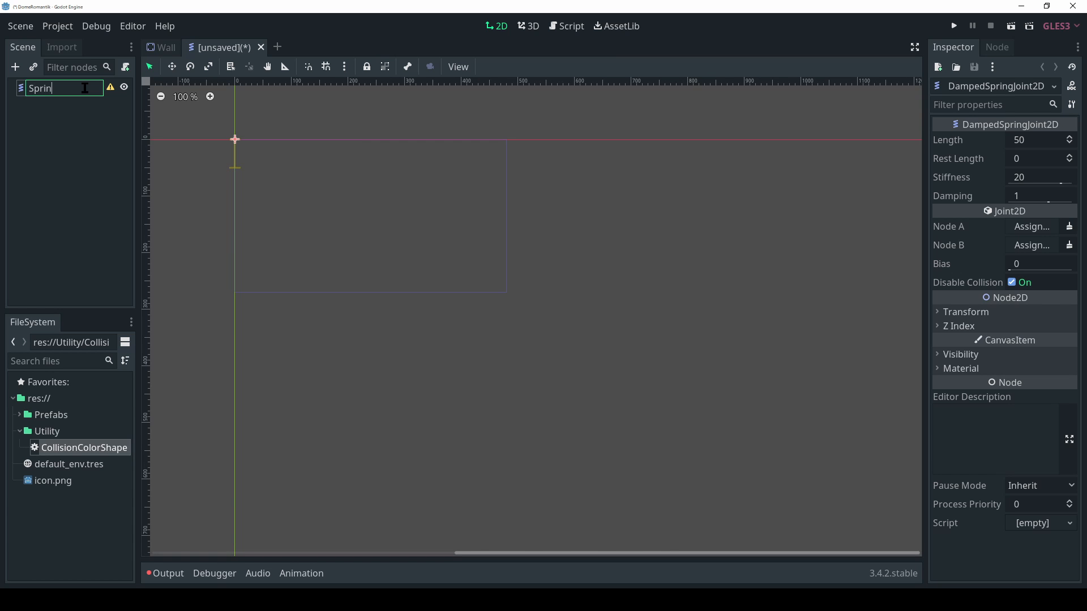
pyautogui.press('Enter')
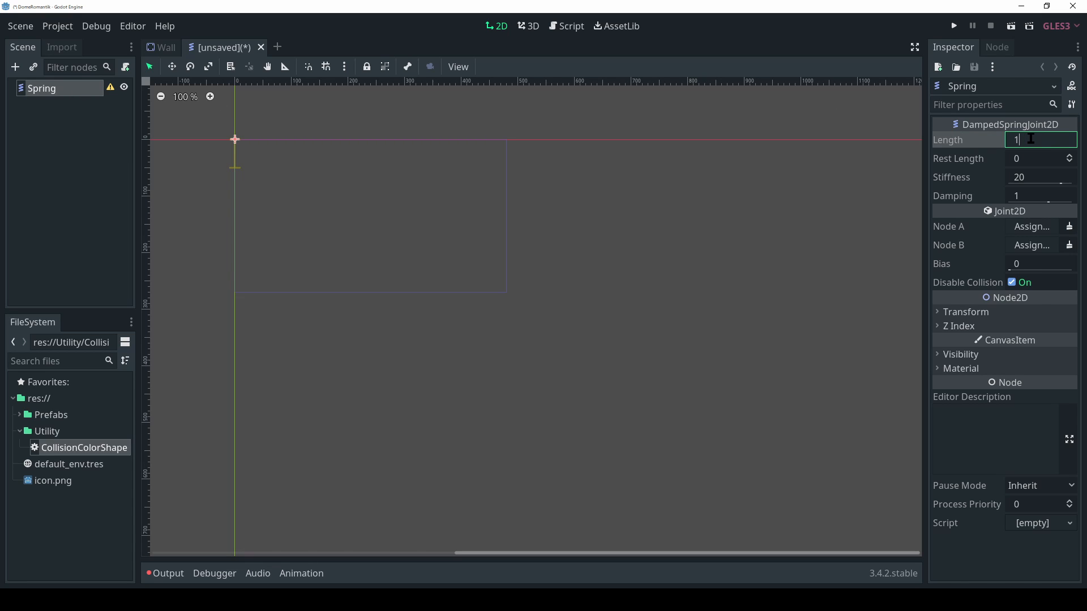
pyautogui.click(1028, 177)
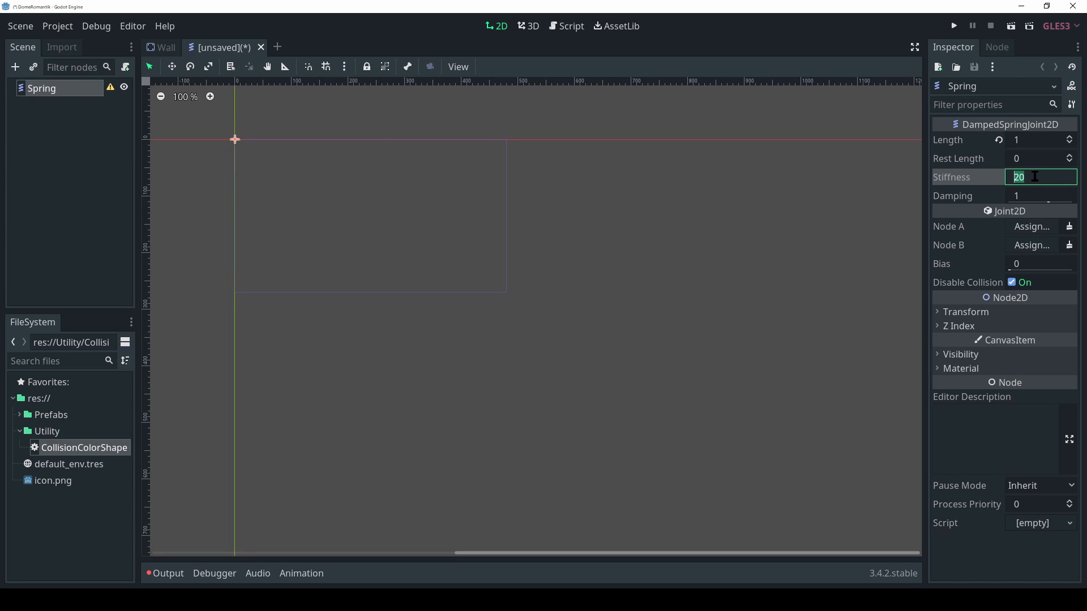
pyautogui.press('ctrl+shift+s')
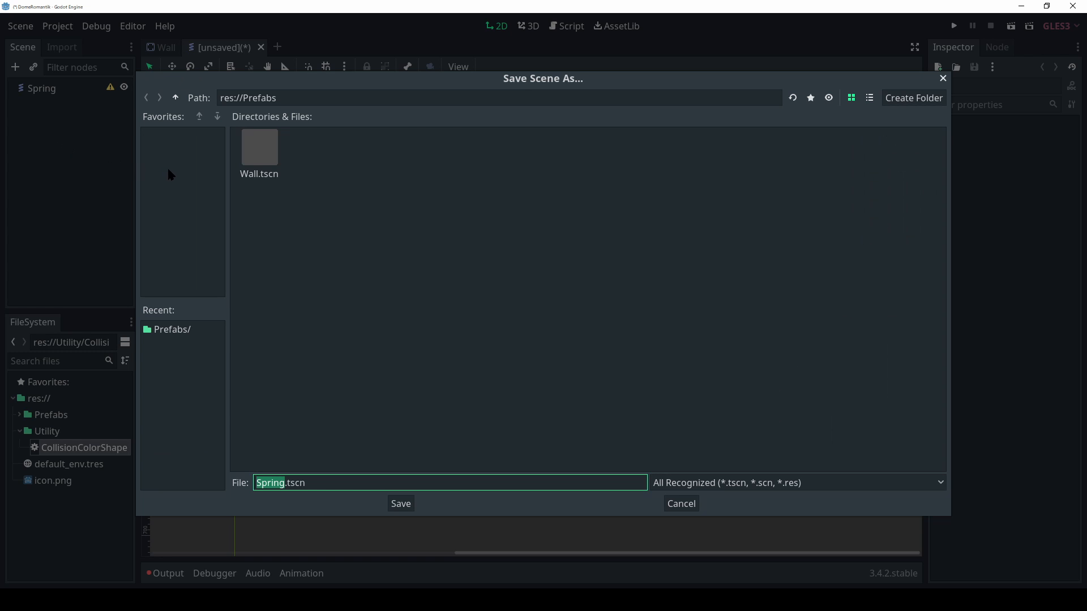
pyautogui.click(401, 504)
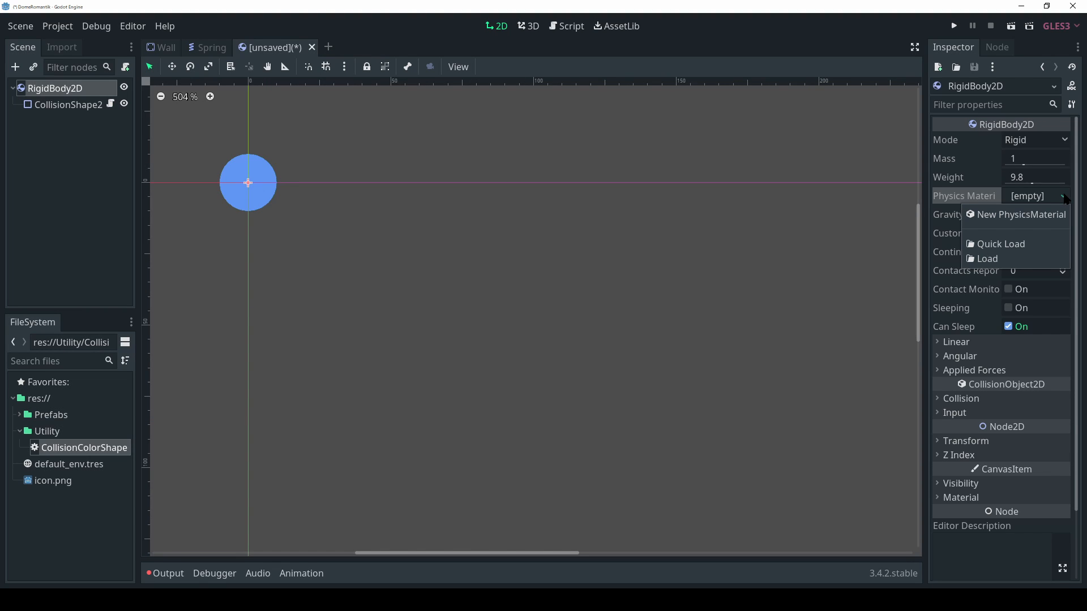
# - Give the RigidBody2D a rough absorbent physics material, 0.26 gravity scale and collision layer/mask 3
pyautogui.click(1021, 215)
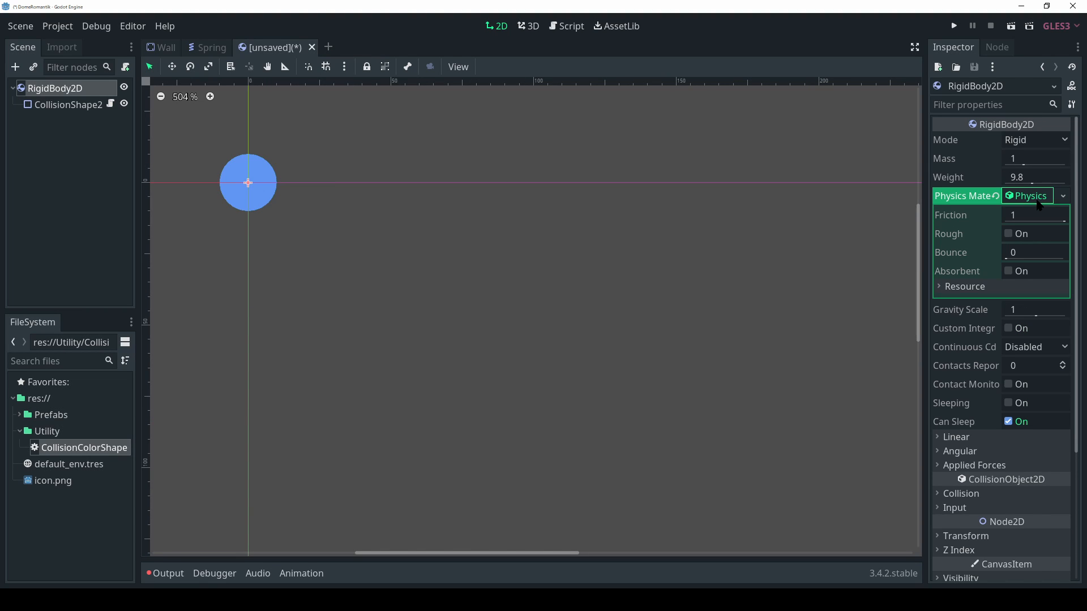
pyautogui.click(66, 104)
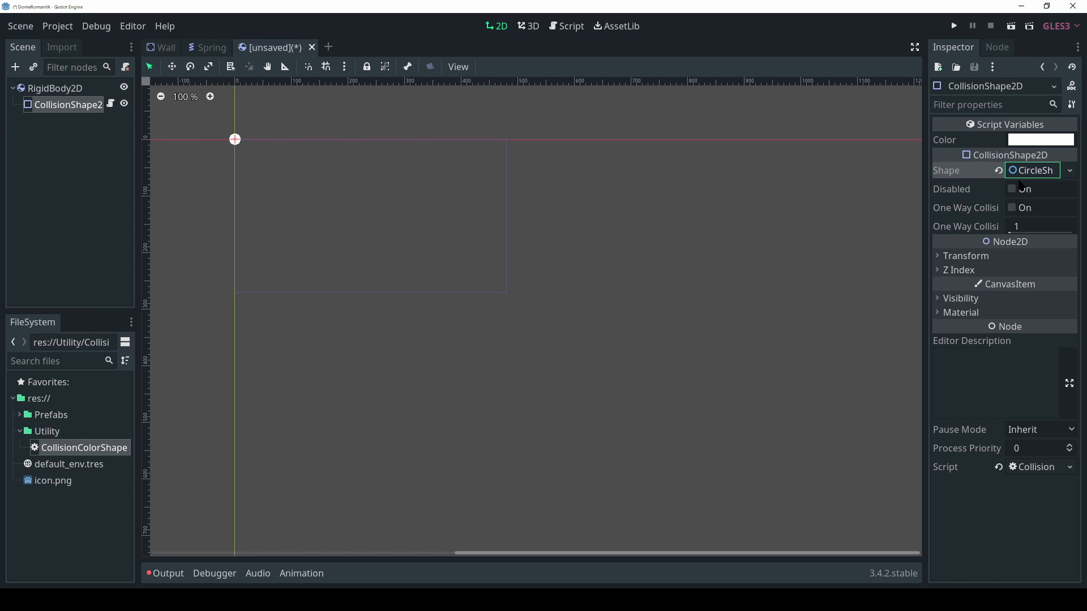
pyautogui.click(1042, 140)
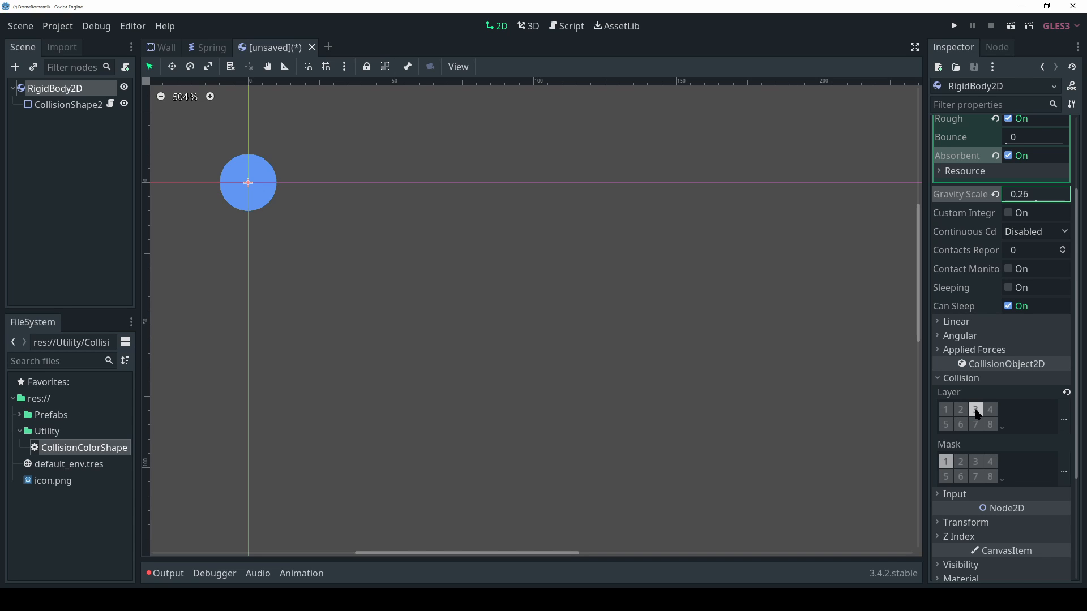
pyautogui.moveTo(975, 410)
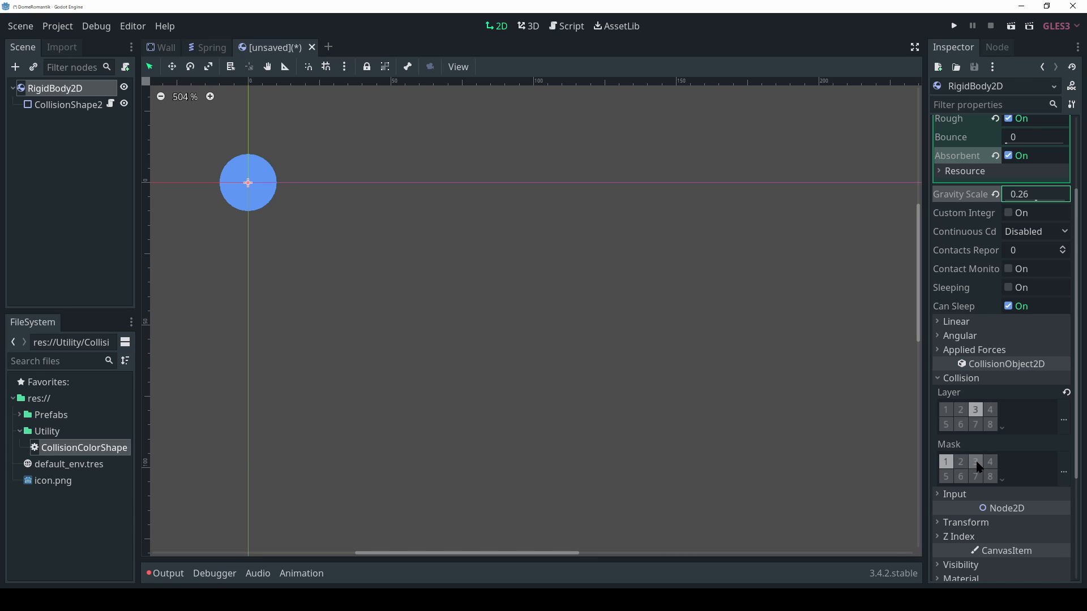
pyautogui.click(975, 462)
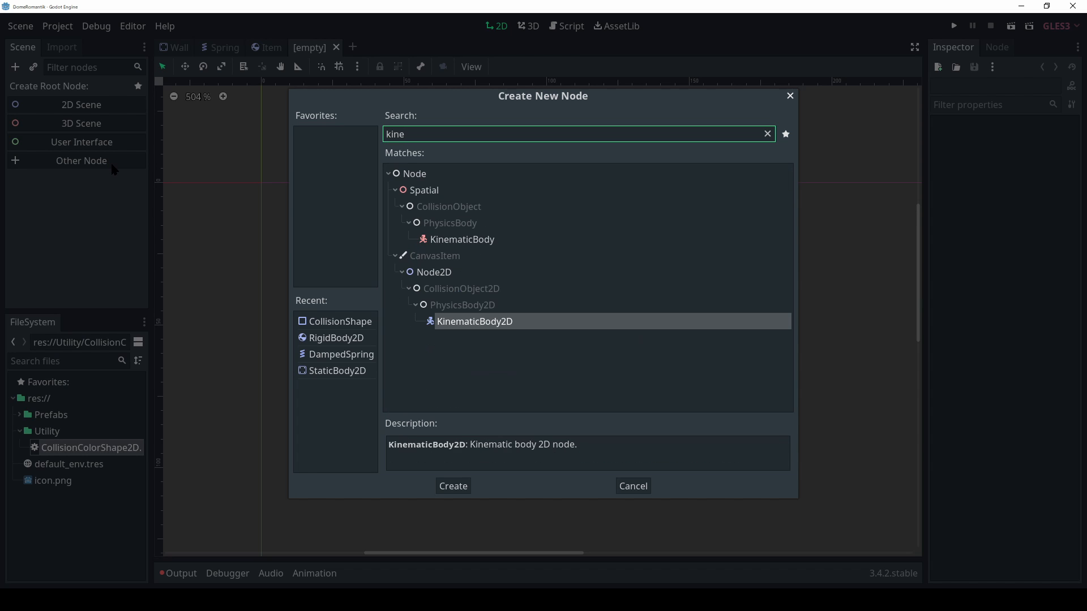
# - Create a KinematicBody2D root with a 5×10 rectangle collision shape and a Camera2D child
pyautogui.click(453, 486)
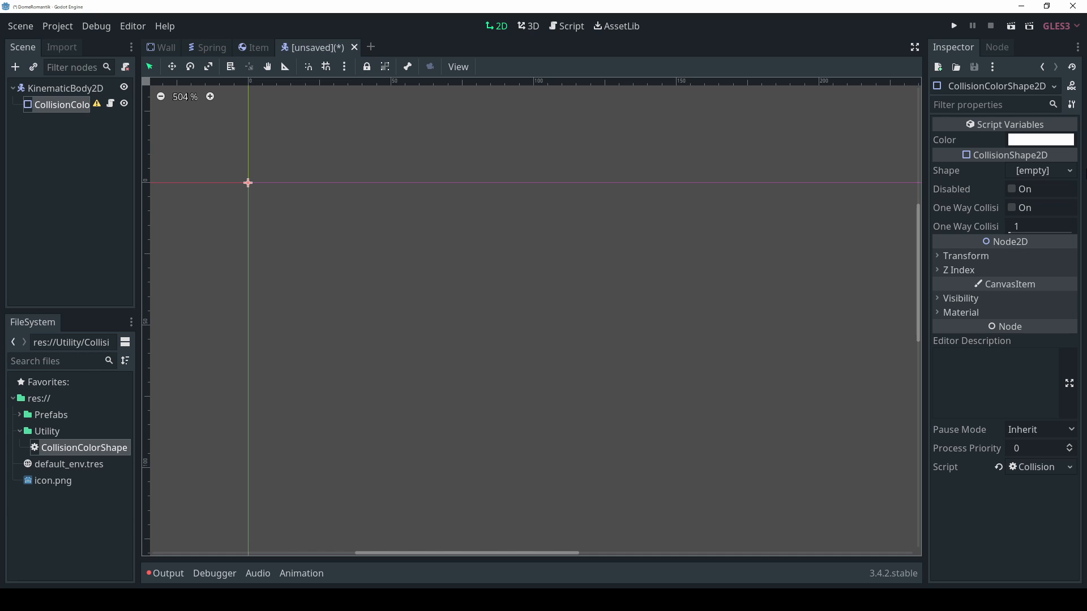
pyautogui.click(1039, 169)
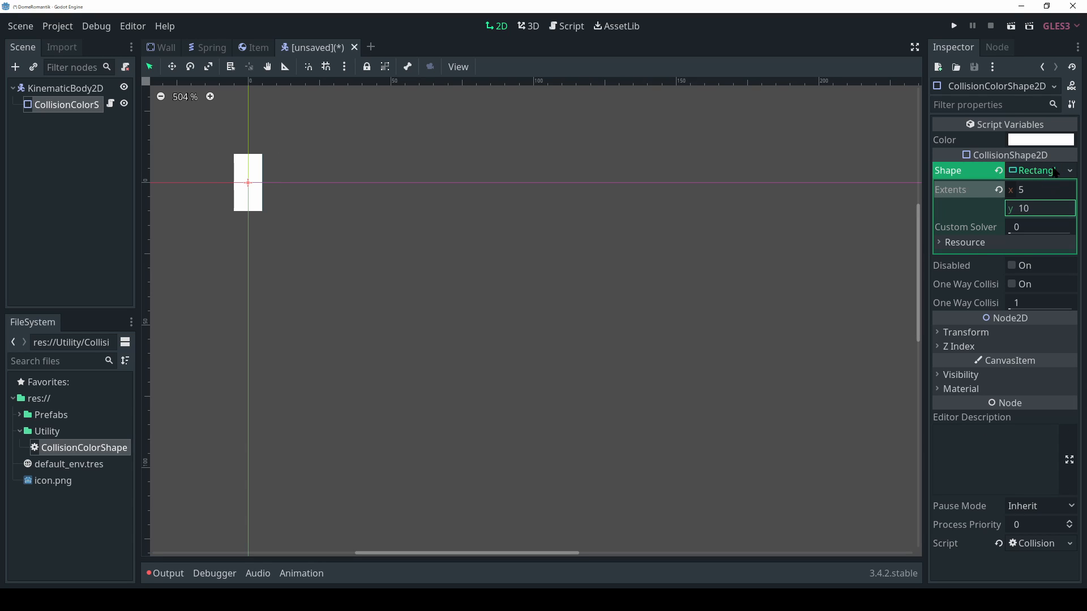
pyautogui.rightClick(65, 88)
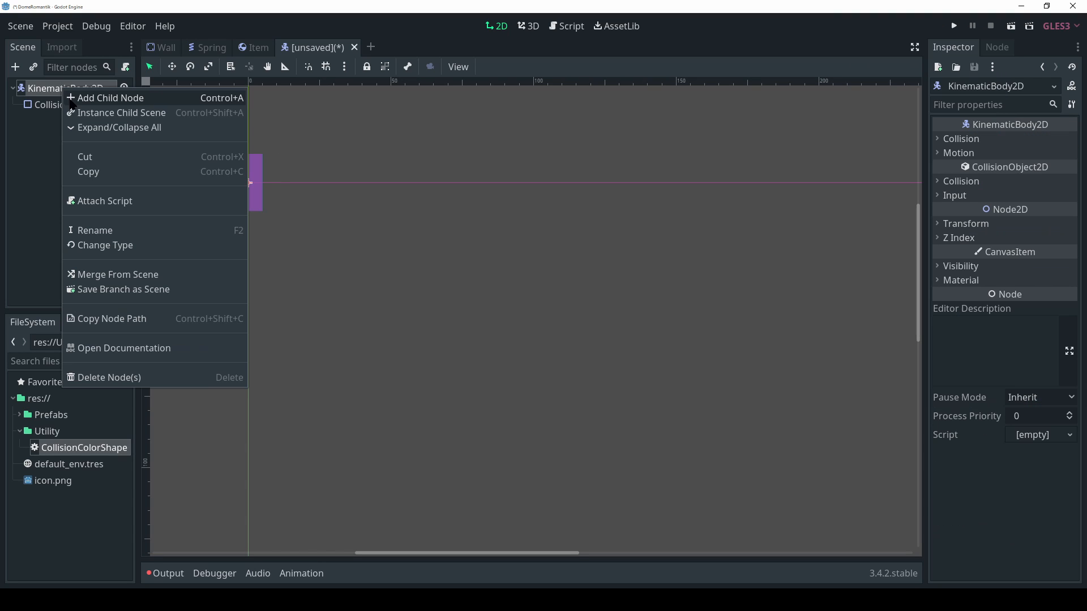
pyautogui.click(111, 98)
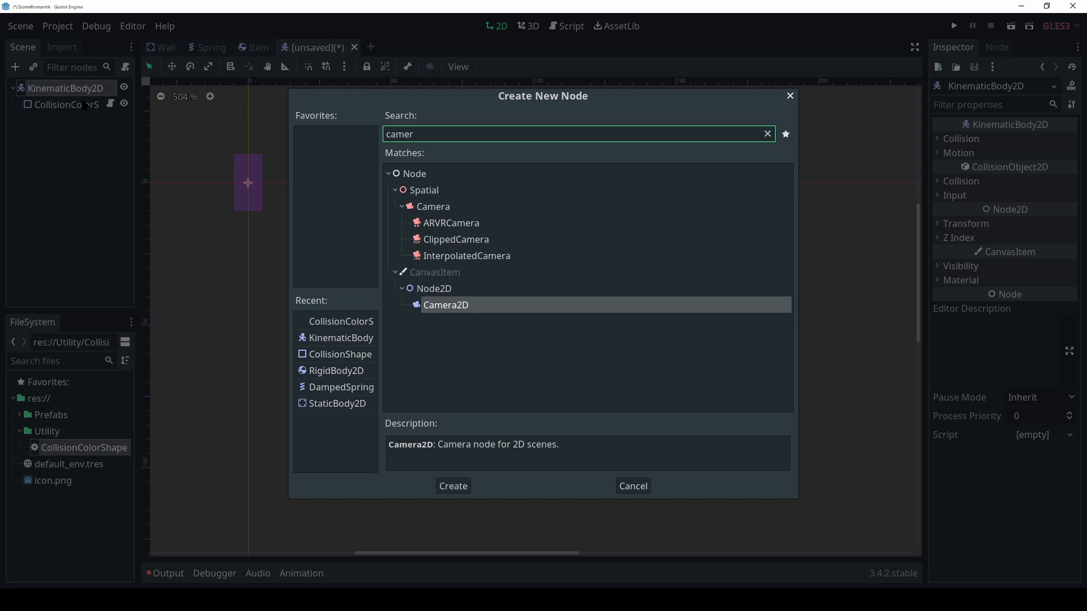
pyautogui.click(453, 486)
pyautogui.write('area2')
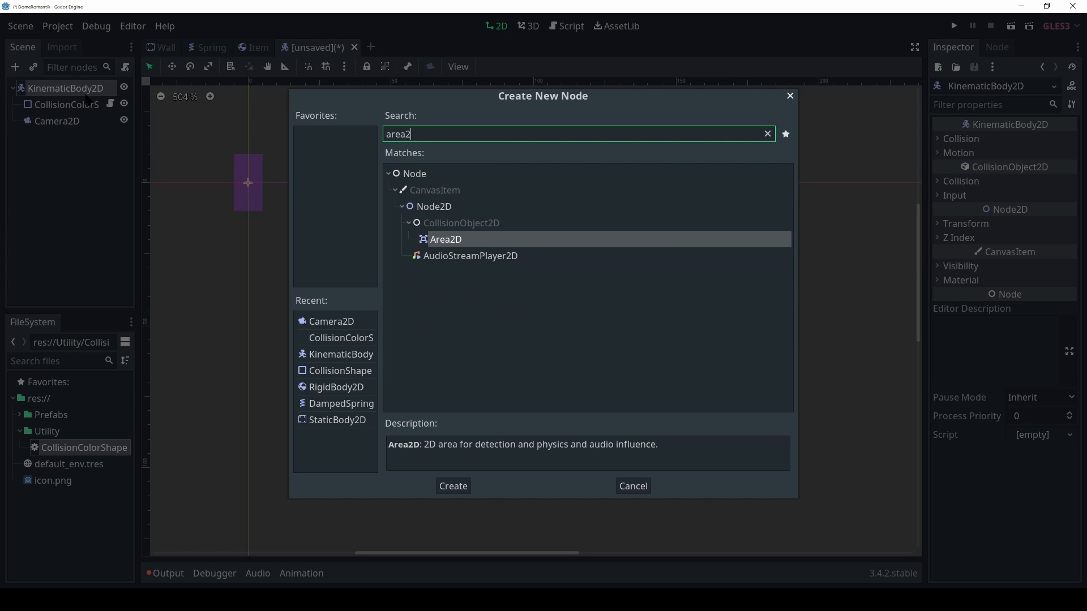
# - Add an Area2D with a circle collision shape, set collision layer 2 and save as Player.tscn
pyautogui.click(452, 487)
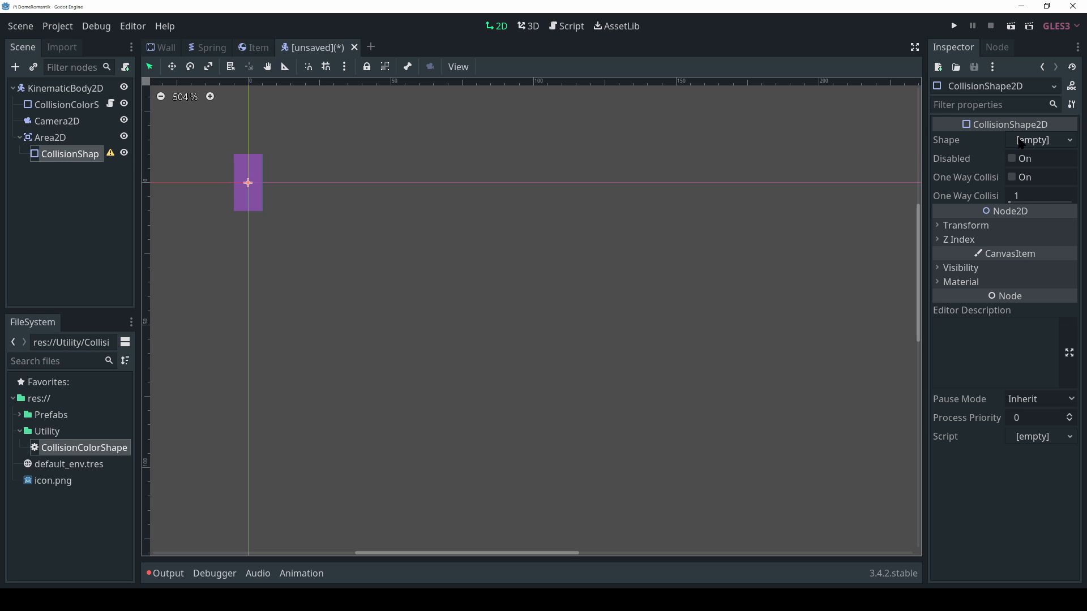
pyautogui.click(66, 89)
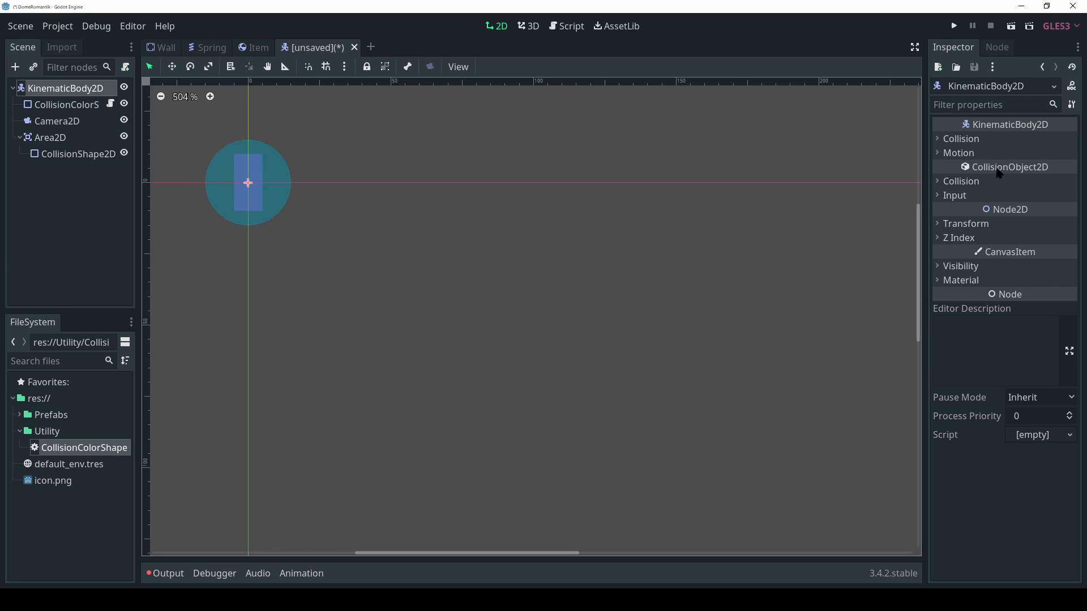
pyautogui.click(960, 181)
pyautogui.write('Player')
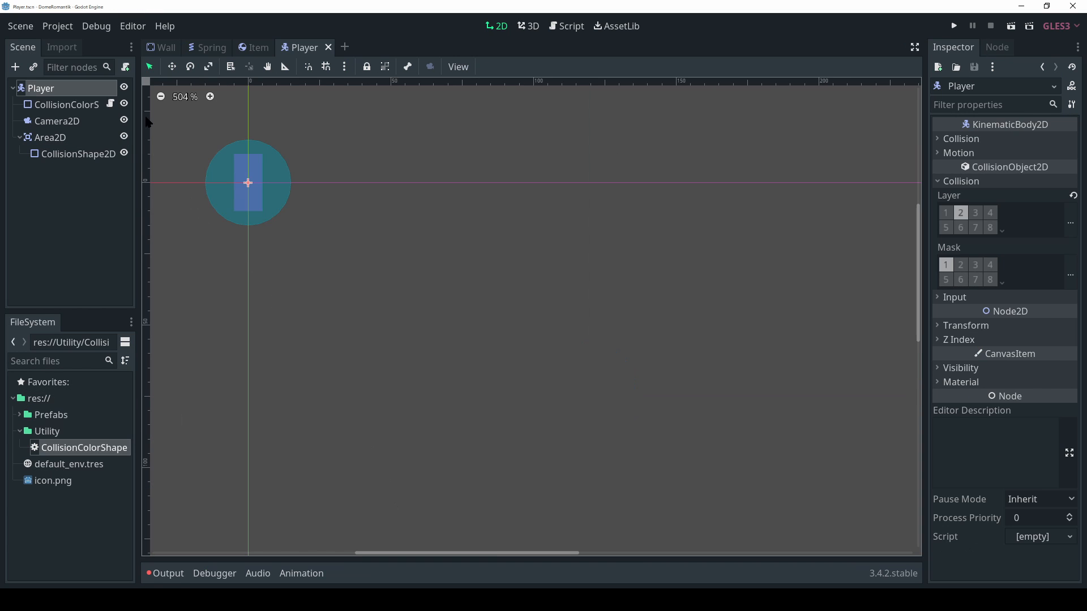
# - Export speed, acceleration, strength, spring scene and area path in Player.gd and assign Area2D to the area path
pyautogui.click(575, 274)
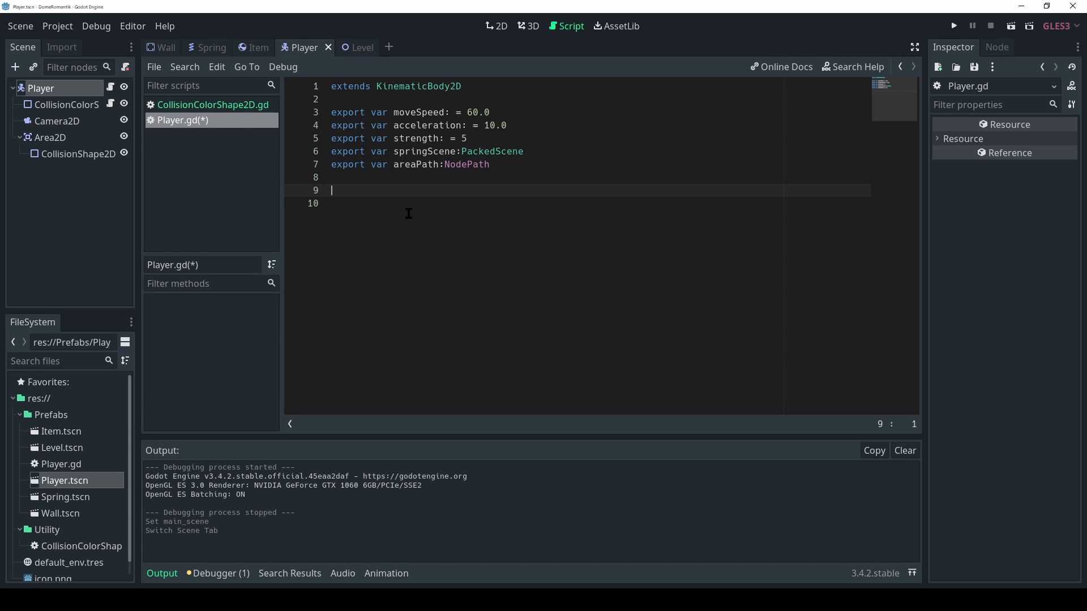
pyautogui.press('ctrl+s')
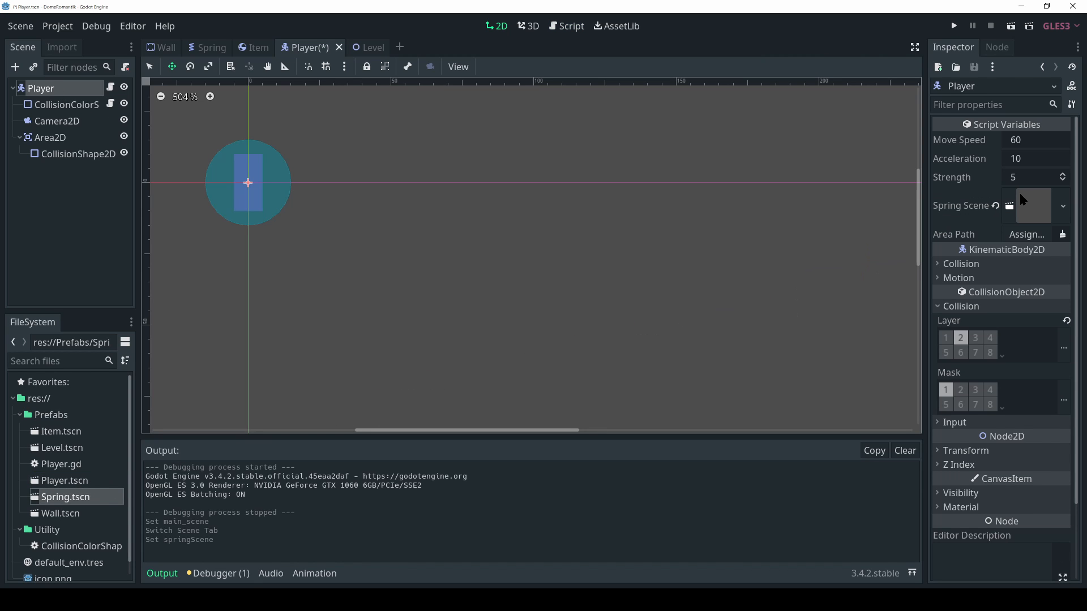
pyautogui.moveTo(1030, 219)
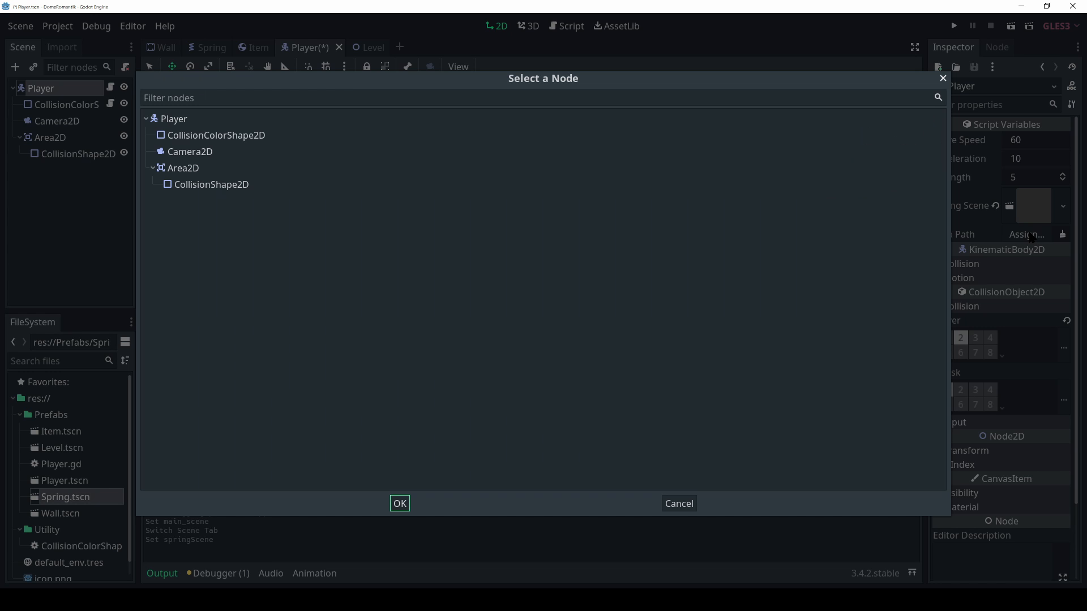
pyautogui.click(399, 503)
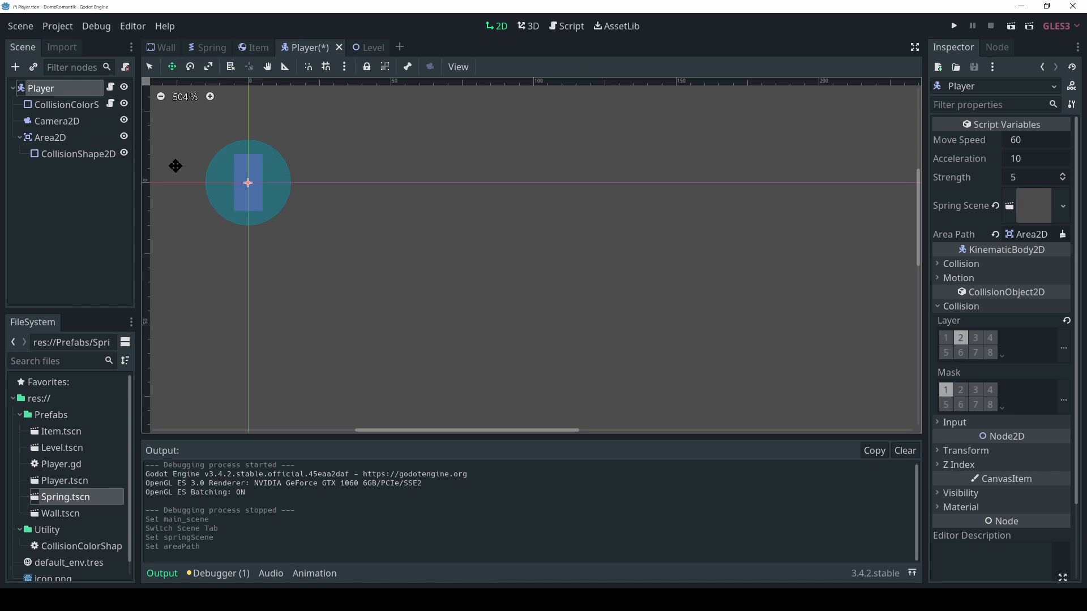
pyautogui.click(571, 26)
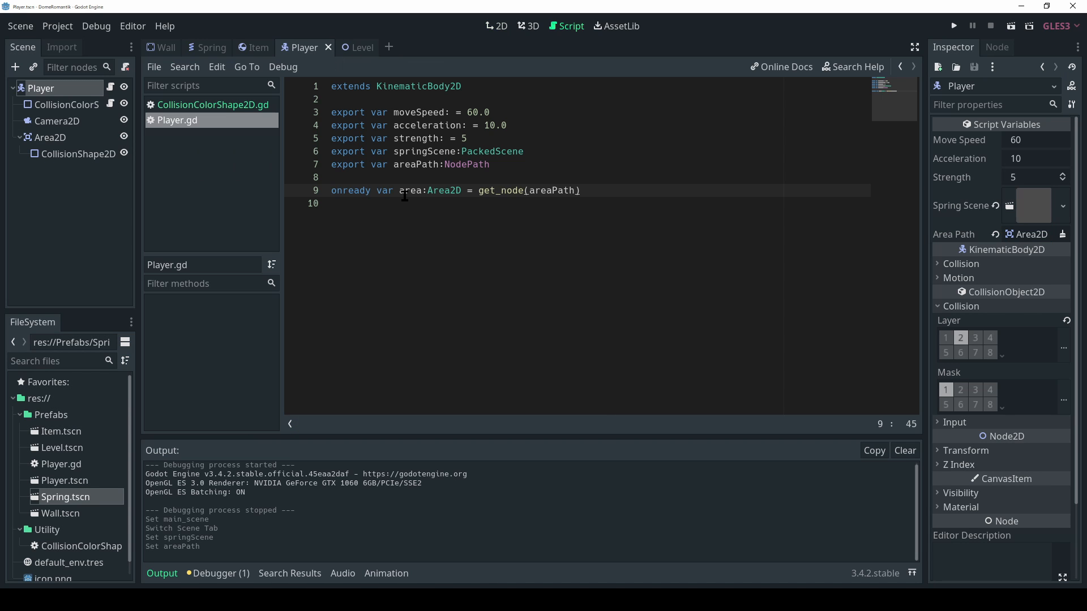
# - Add velocity, dir, bumpStrength, itemList and springList vars plus a _draw loop drawing lines to carried items
pyautogui.press('Enter')
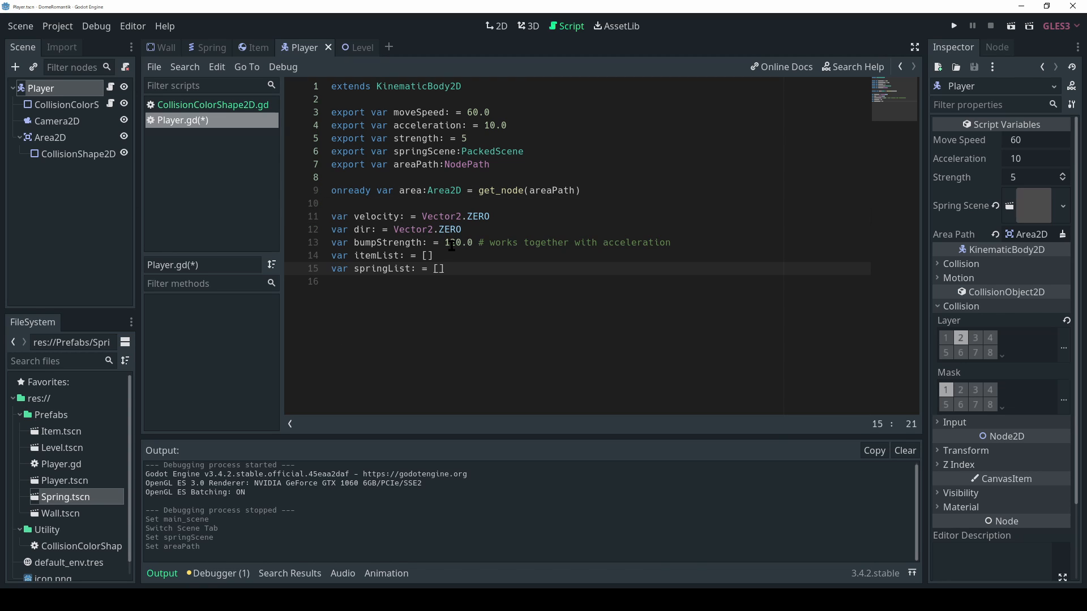
pyautogui.press('Enter')
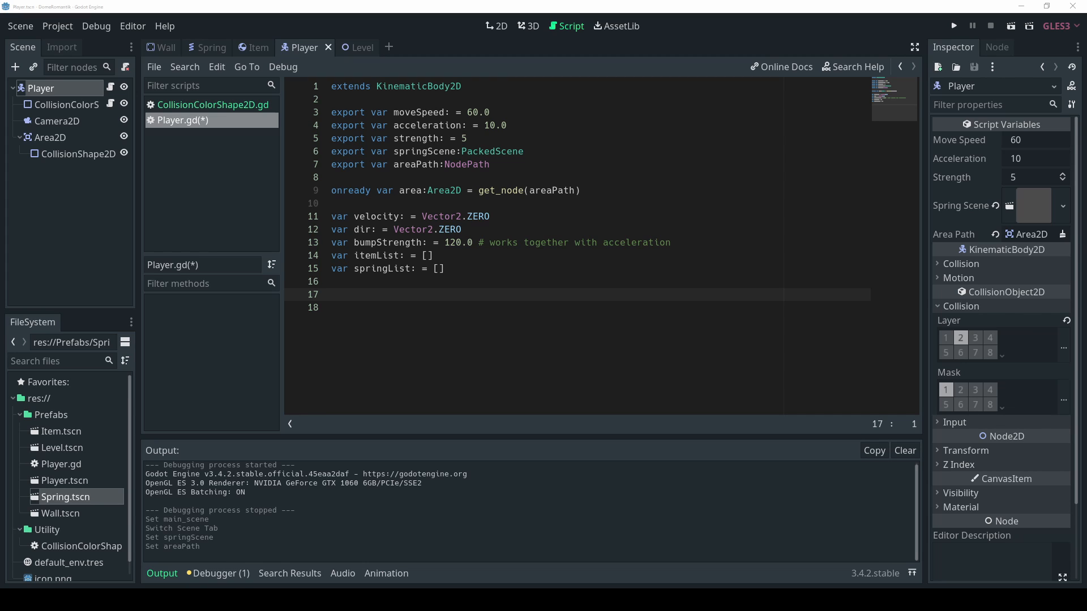
pyautogui.moveTo(449, 293)
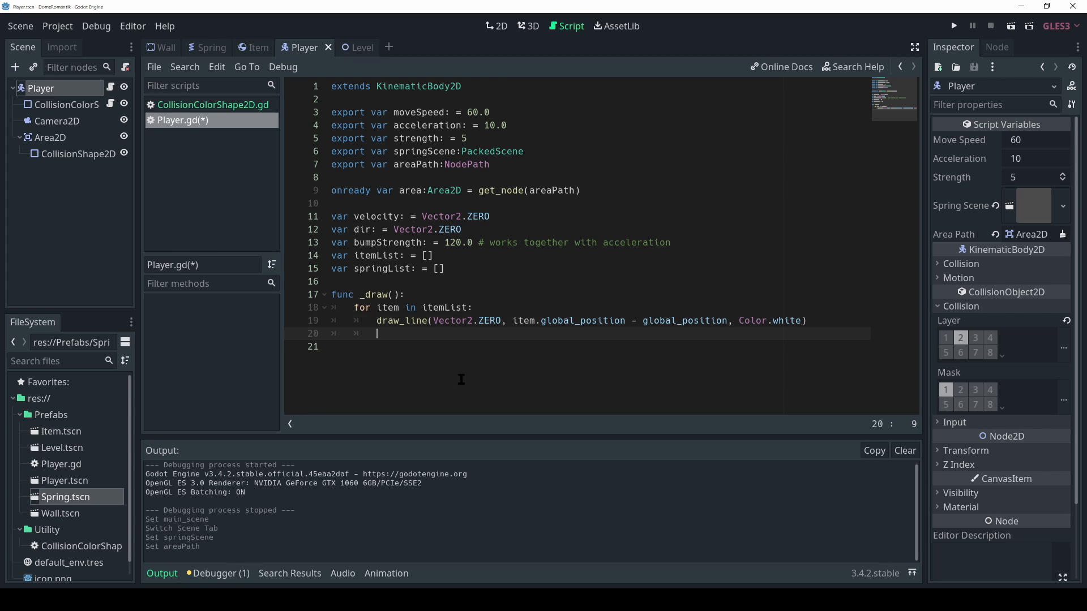
pyautogui.press('Enter')
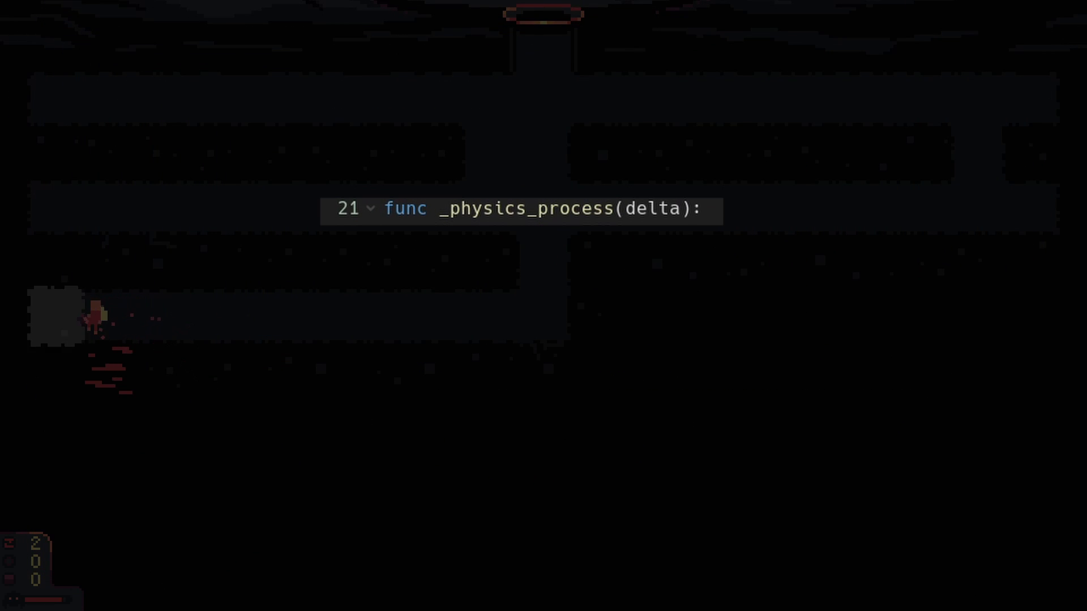
# - Reset dir to Vector2.ZERO and set dir.x from move_right minus move_left action strength
pyautogui.write('dir = Vector2.ZERO')
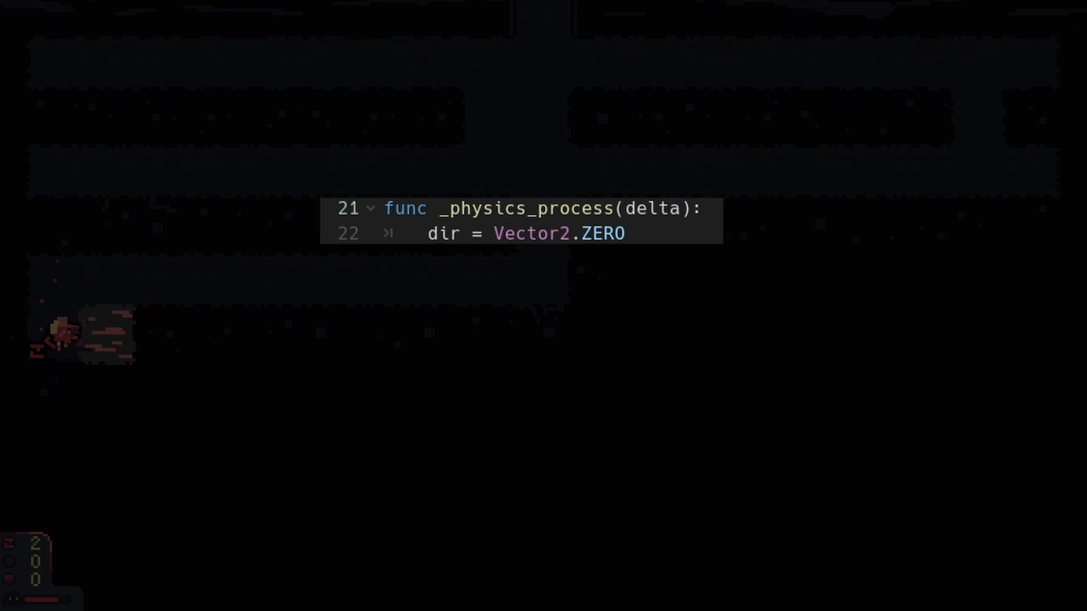
pyautogui.write('dir.x = Input.get_action_strength("move_right") - Input.get_action_strength("move_left")')
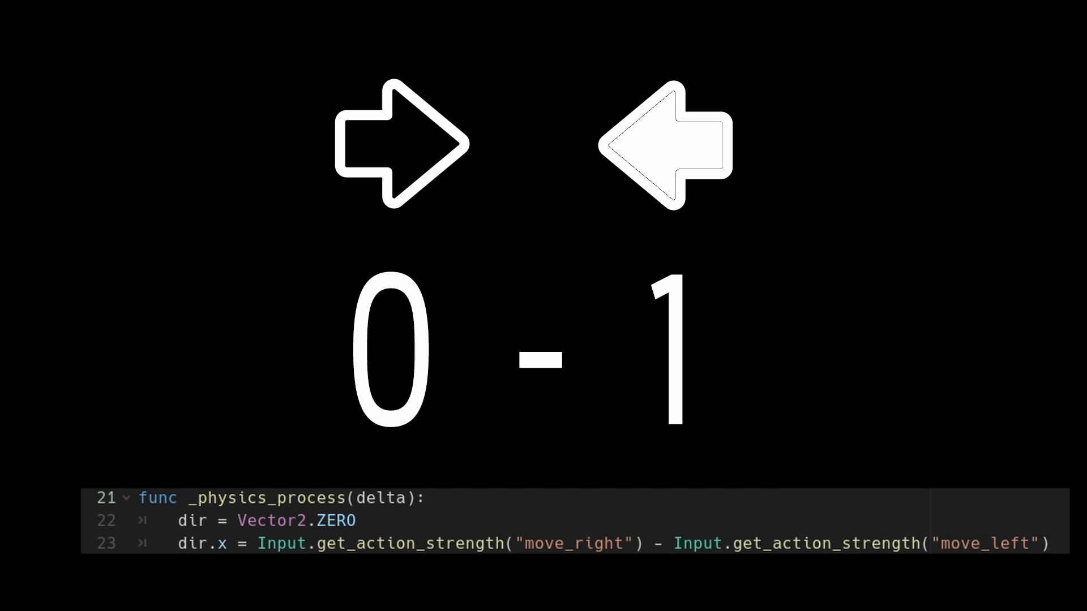
# - Continue _physics_process with dir.y input, normalization, caryMultiply and move_and_slide
pyautogui.press('right')
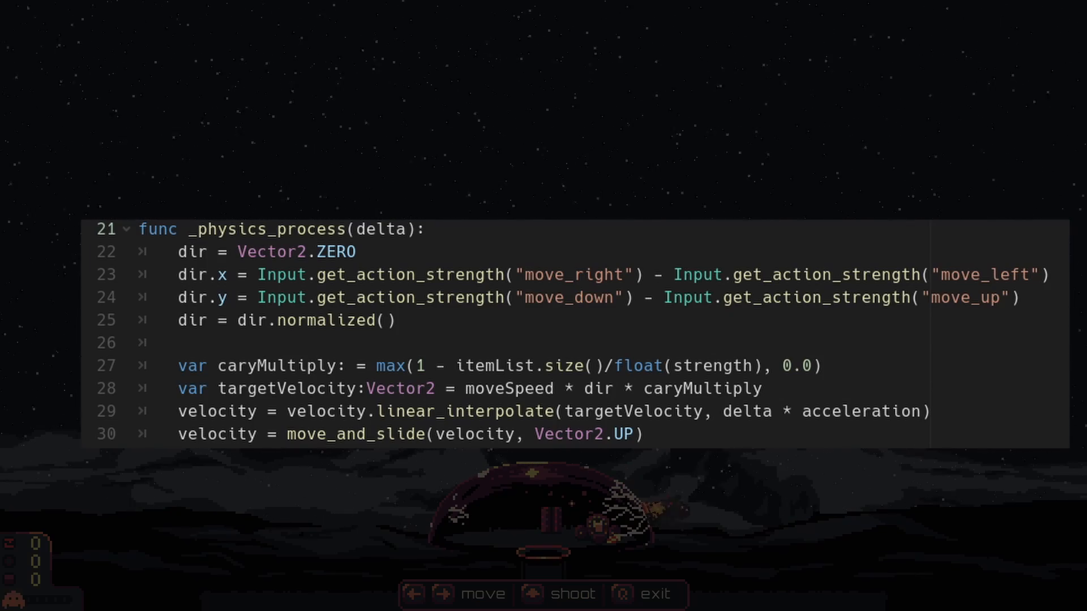
# - Loop over slide collisions adding col.normal * bumpStrength to velocity, then call update() to draw connections
pyautogui.scroll(-3)
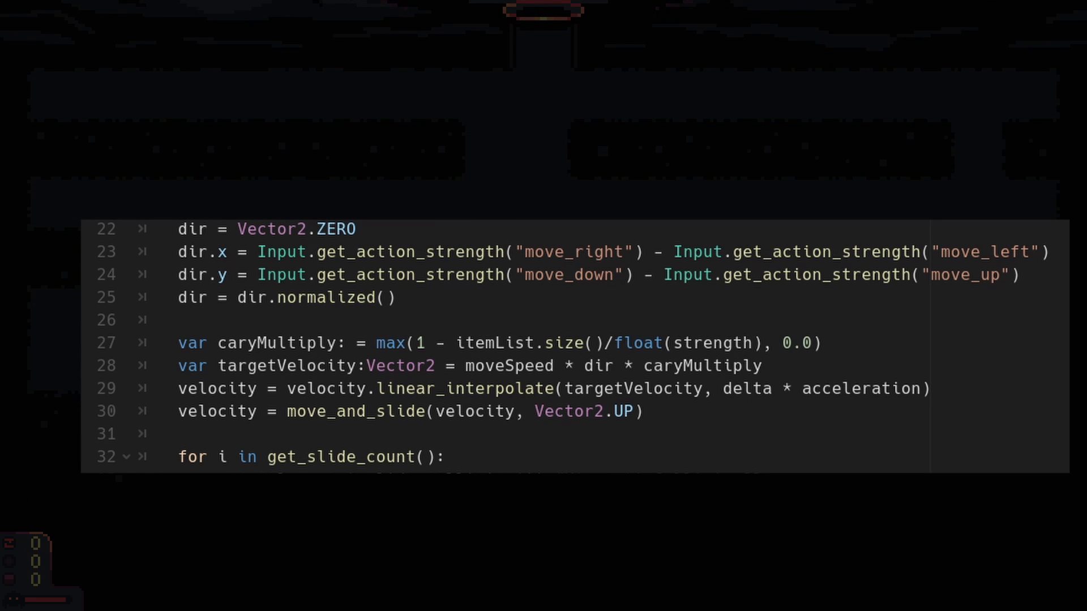
pyautogui.write('var col: = get_slide_collision(i) #KinematicCollision2D')
pyautogui.write('velocity += col.normal * bumpStrength')
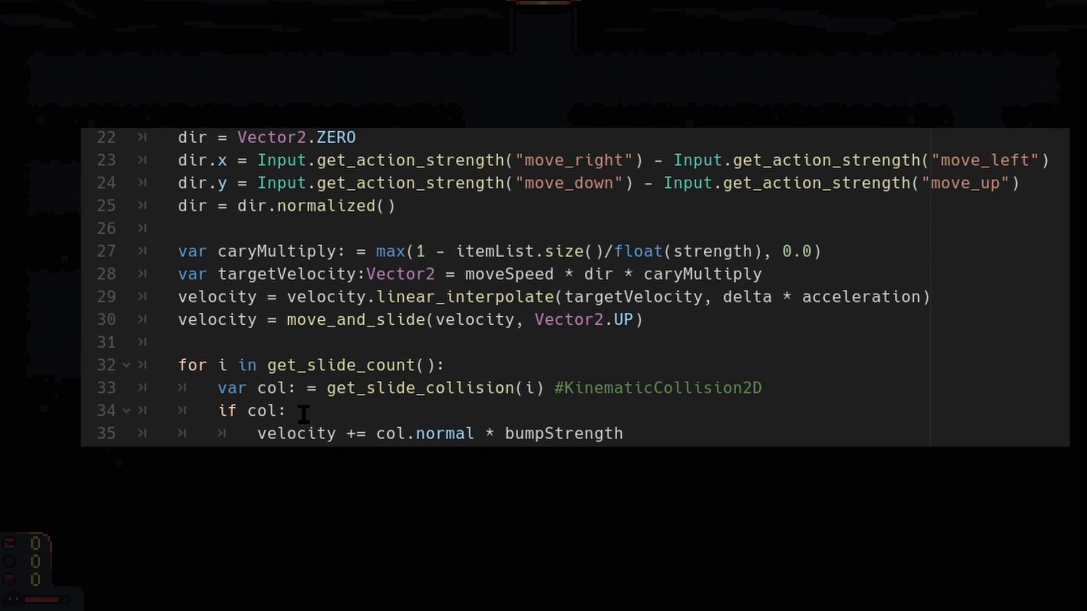
pyautogui.write('# draw connections')
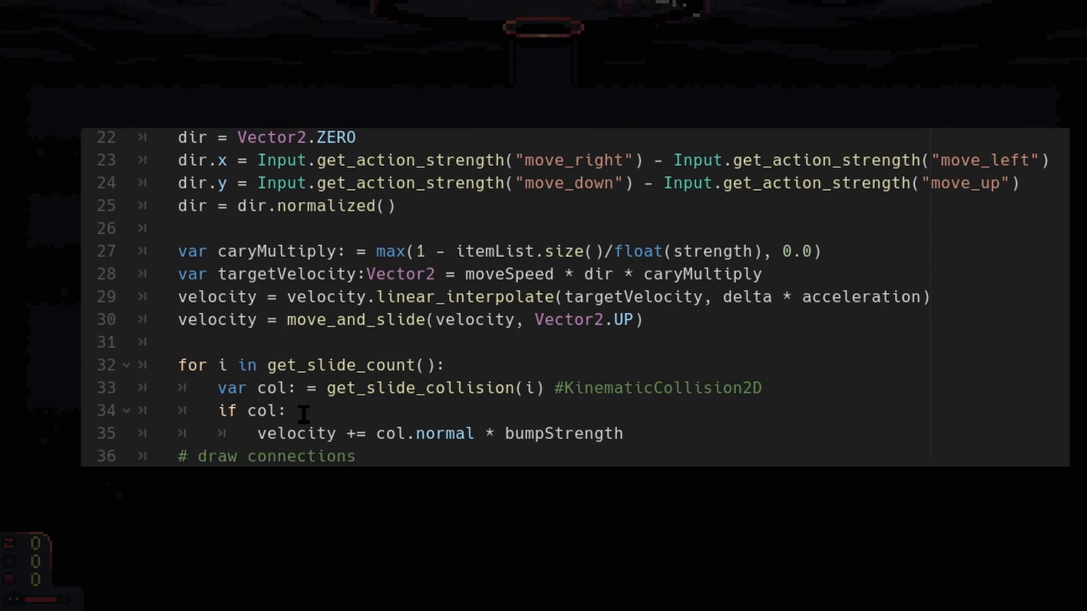
pyautogui.write('update()')
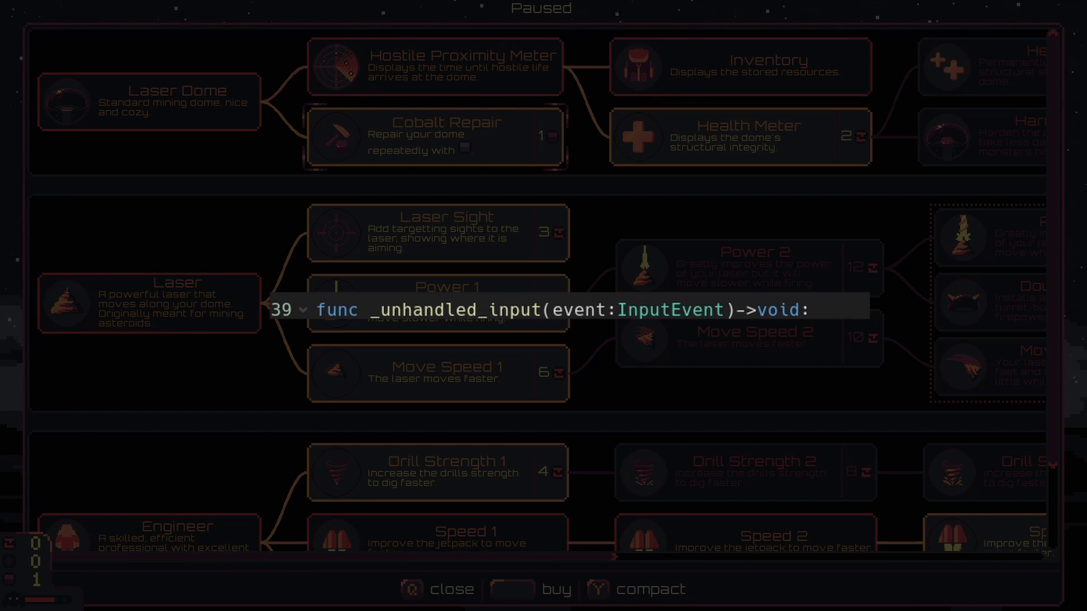
# - On interact pressed, loop area.get_overlapping_bodies() and call ConnectItem(item) on each
pyautogui.click(412, 604)
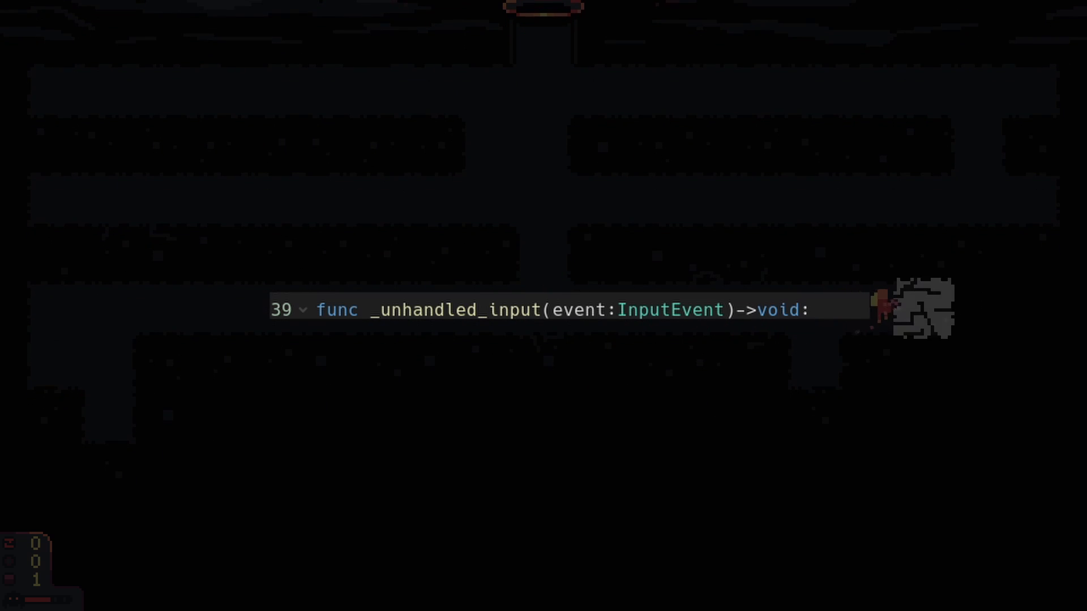
pyautogui.write('if event.is_action_pressed("interact"):')
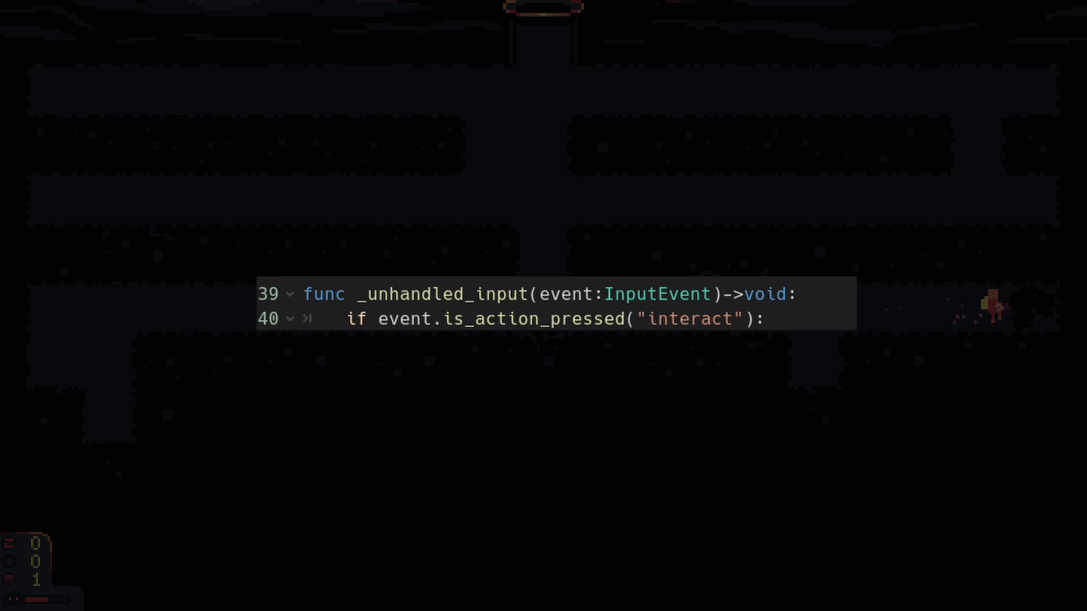
pyautogui.write('var items: = area.get_overlapping_bodies()')
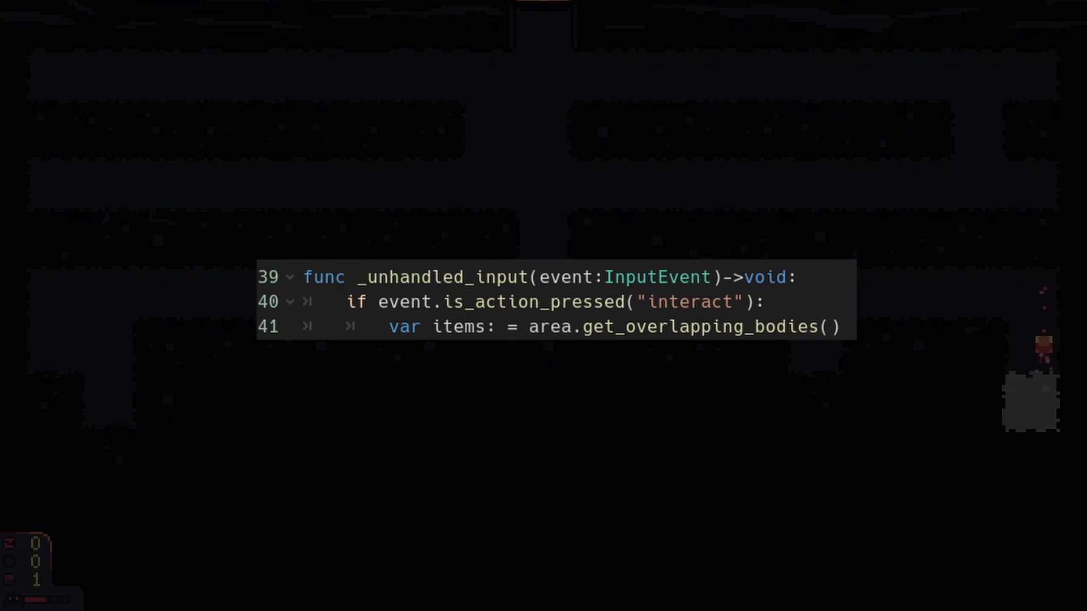
pyautogui.write('for item in items:')
pyautogui.write('if !itemList.has(item):')
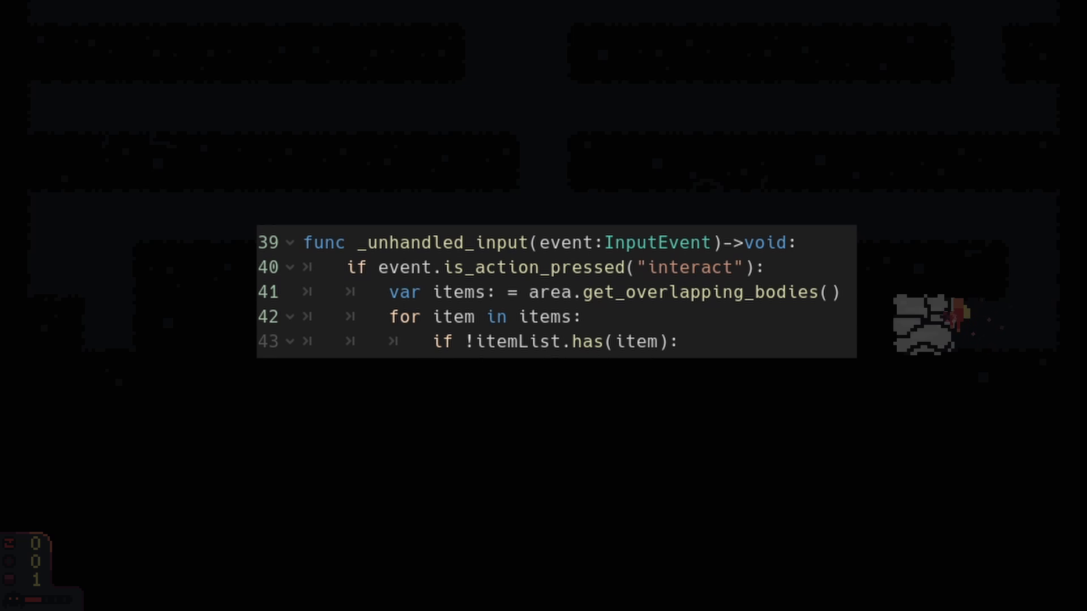
pyautogui.write('ConnectItem(item)')
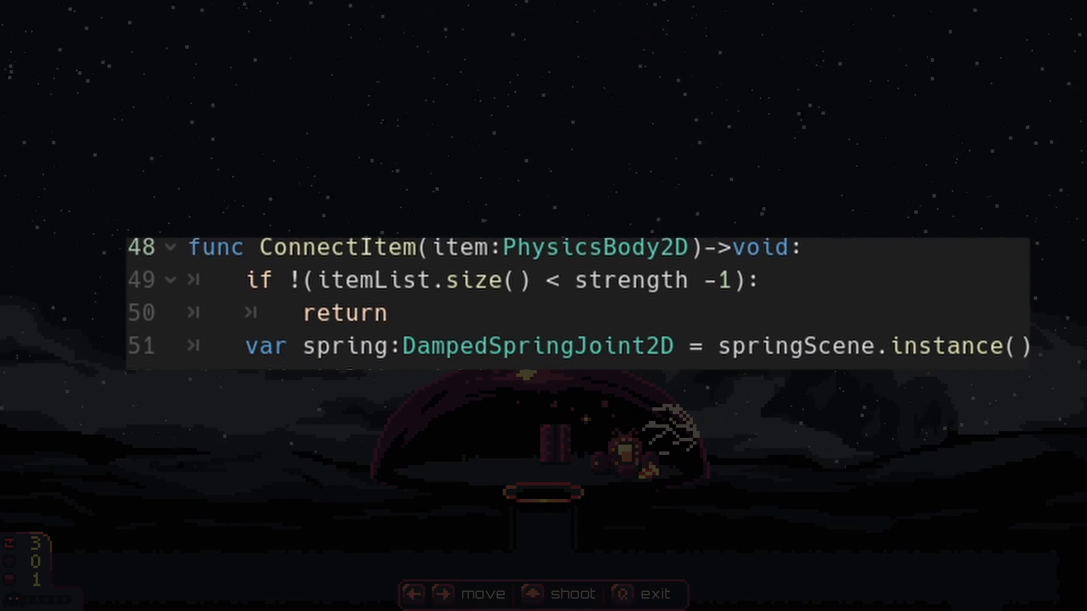
# - Instance springScene as a DampedSpringJoint2D and add_child(spring) in ConnectItem
pyautogui.write('add_child(spring)')
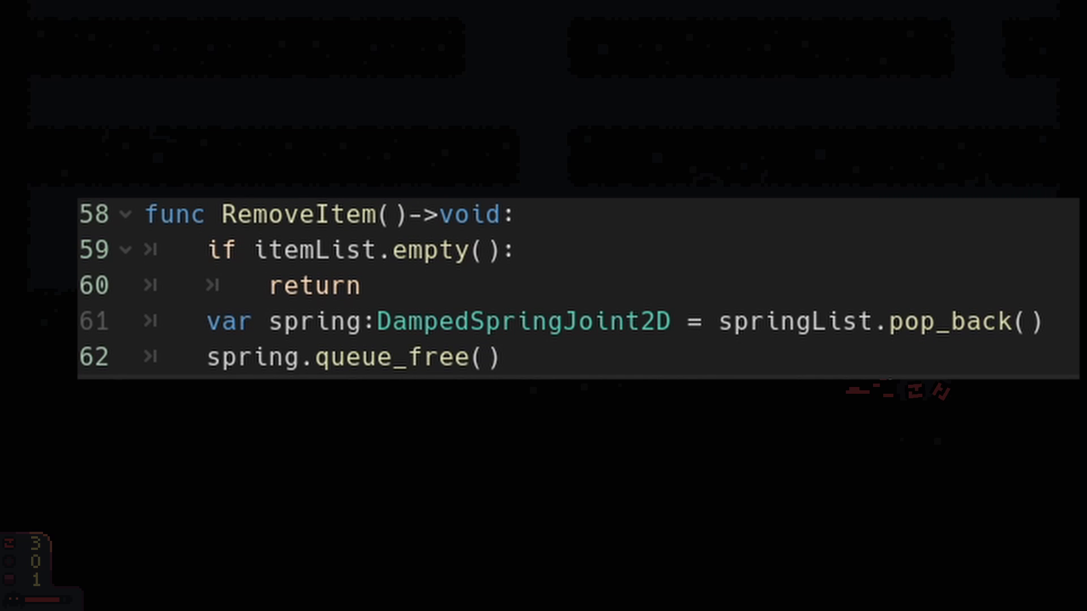
# - In RemoveItem, free the last spring and pop_back the last PhysicsBody2D from itemList
pyautogui.write('var item:PhysicsBody2D = itemList.pop_back()')
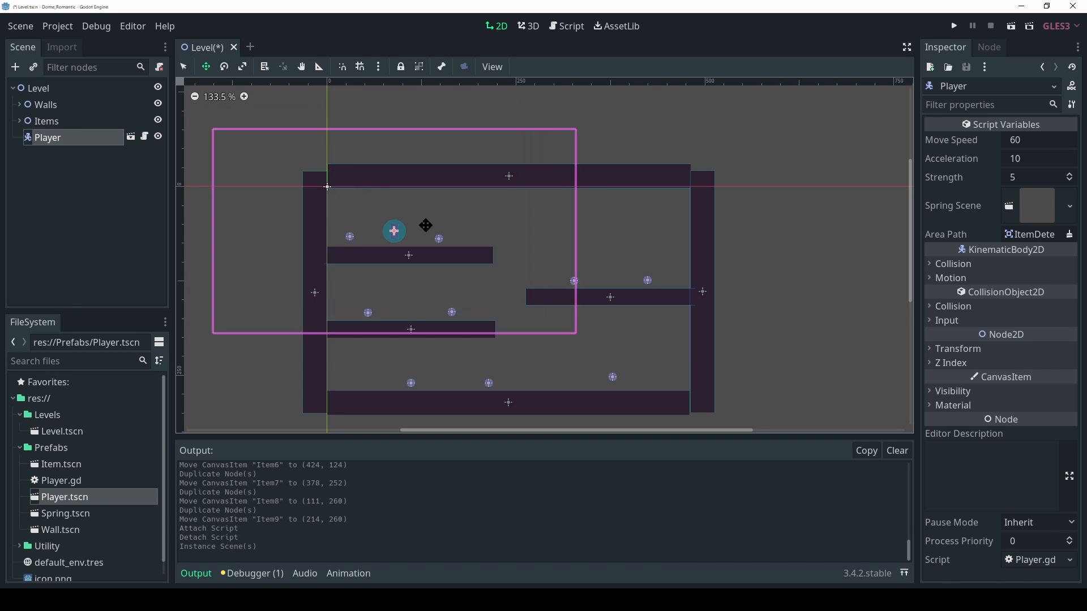
# - Run the project with the Player instanced in Level.tscn to test movement
pyautogui.click(953, 25)
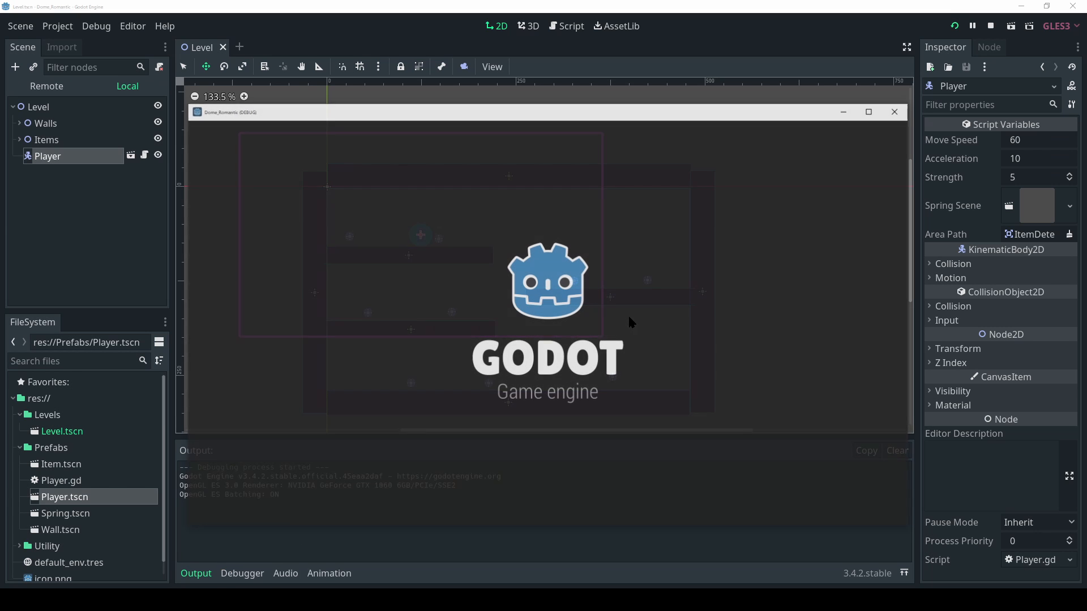